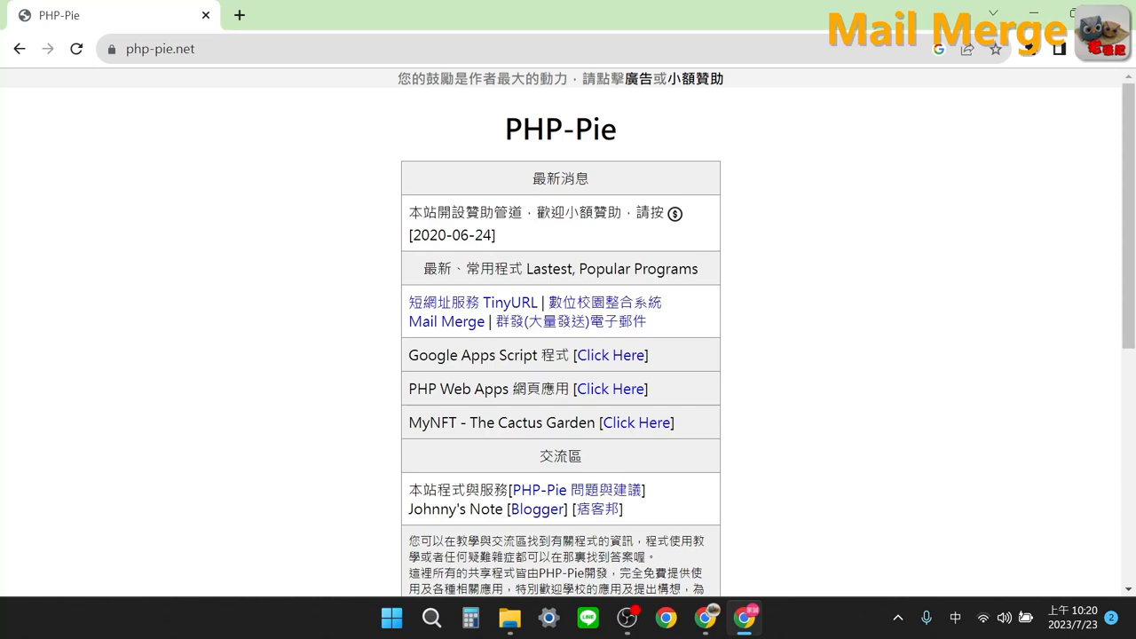
Reload the PHP-Pie homepage and follow the Google Apps Script 'Click Here' link
click(75, 49)
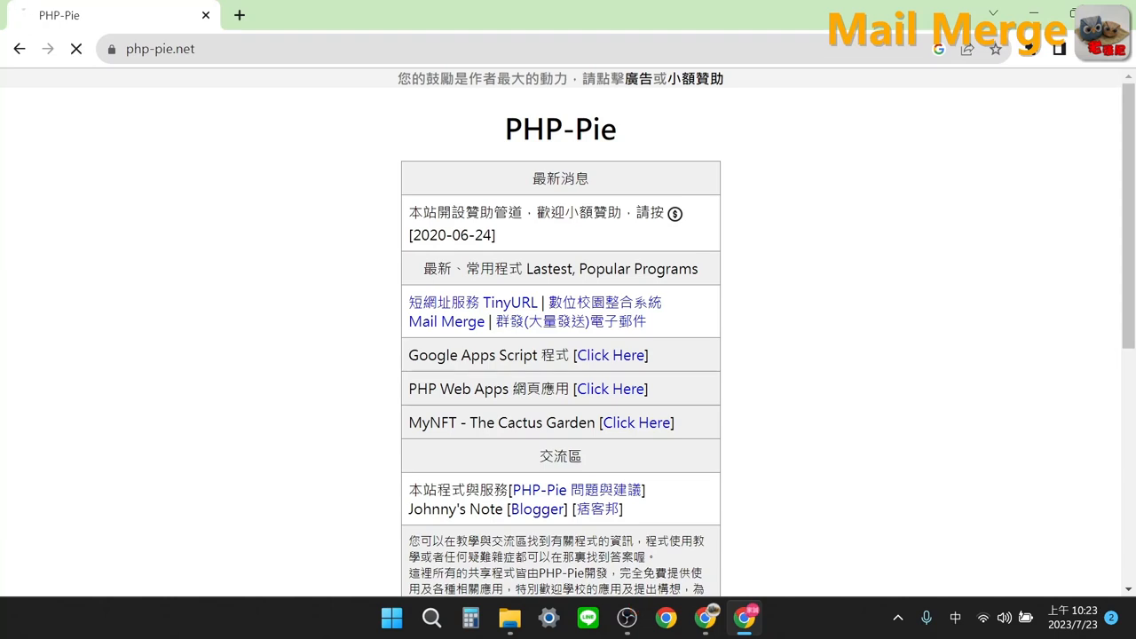
click(75, 48)
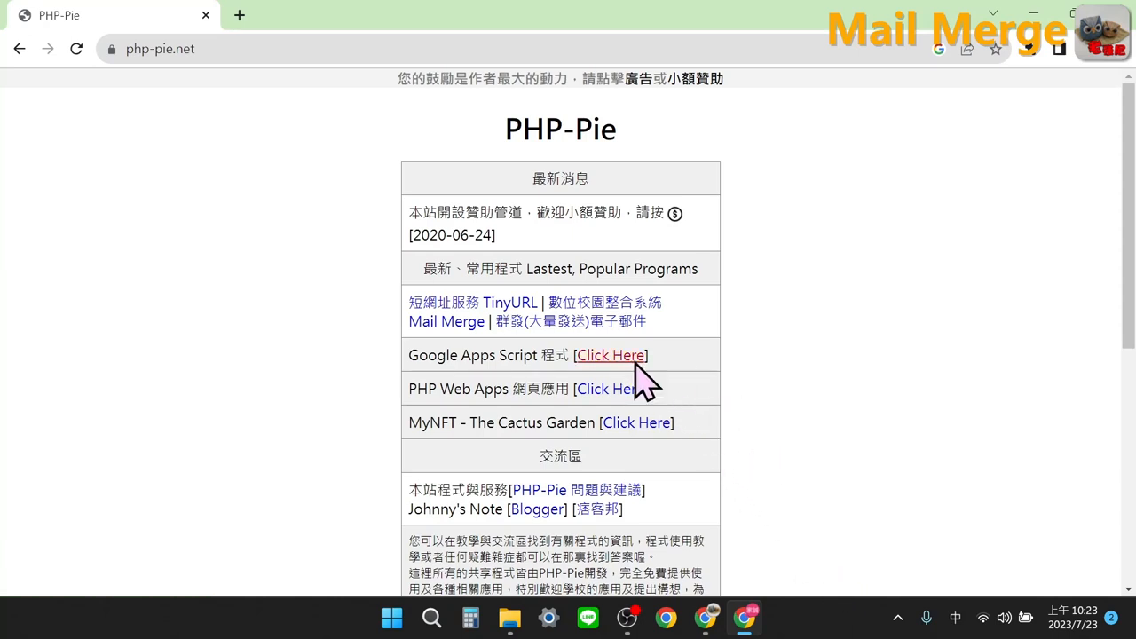
click(609, 355)
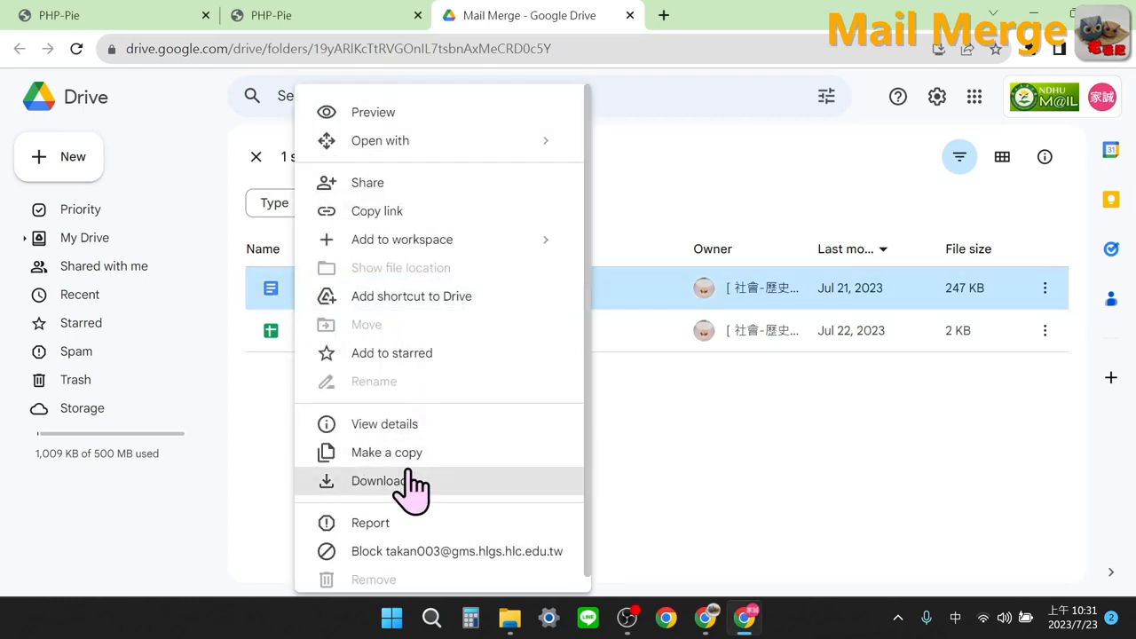
Copy the shared template document and spreadsheet, renaming the copies 'Diploma' and 'Mail Merge'
click(386, 452)
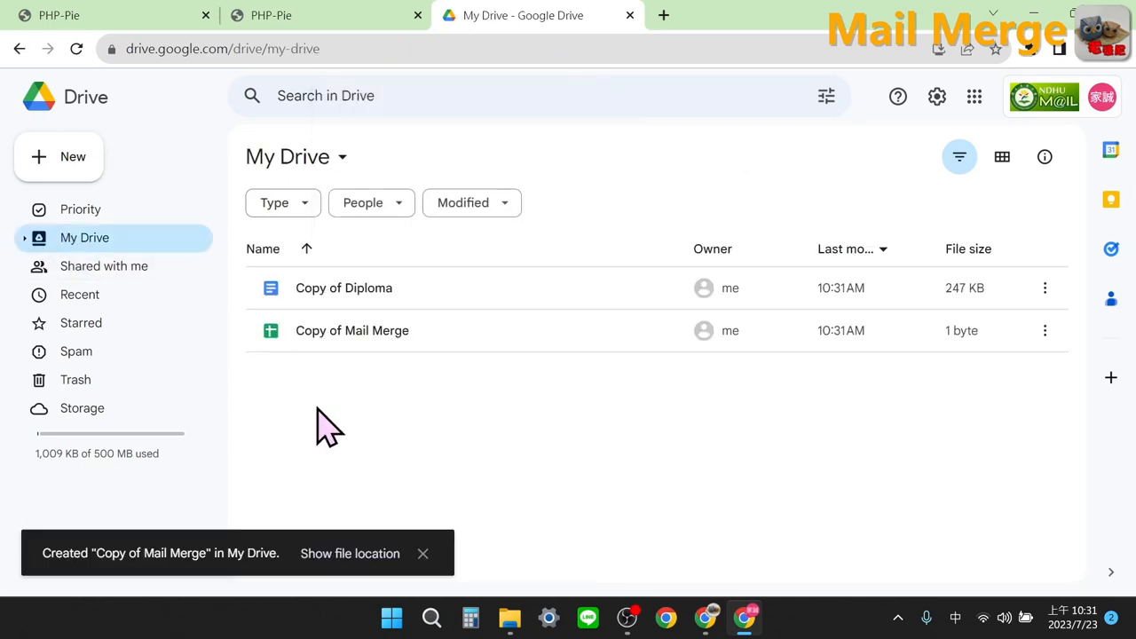
mouse_move(417, 342)
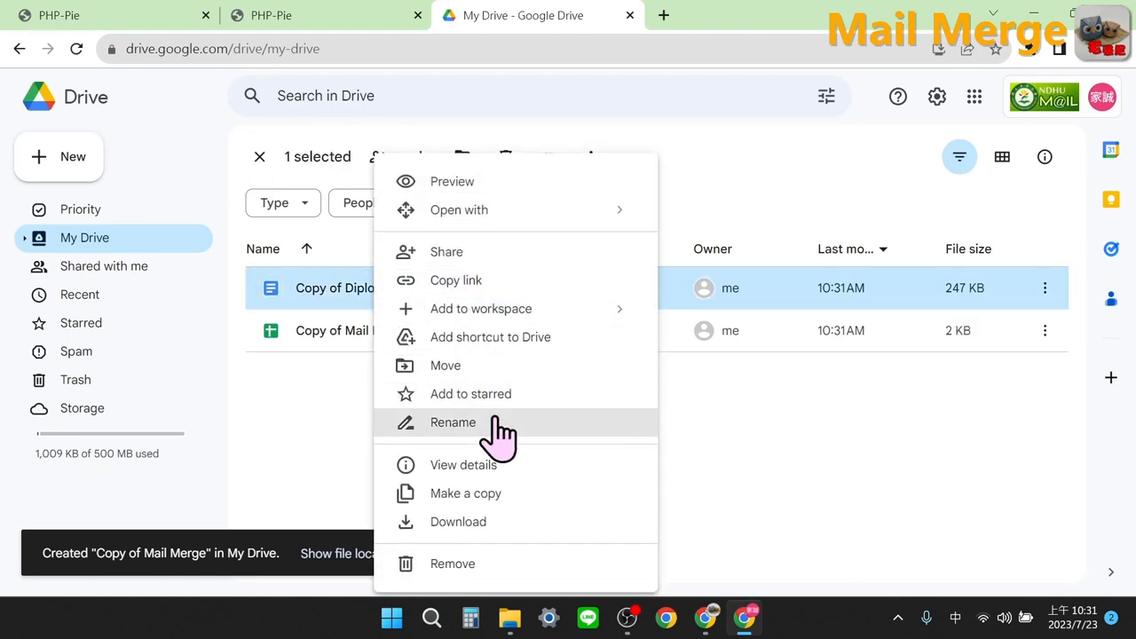
click(452, 421)
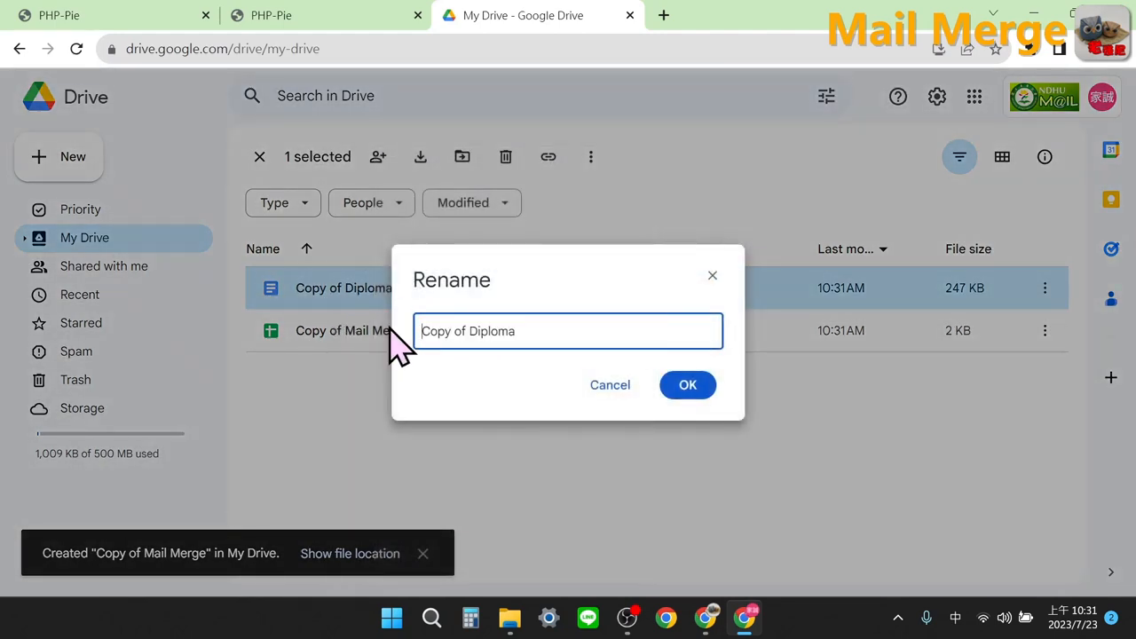
double_click(443, 331)
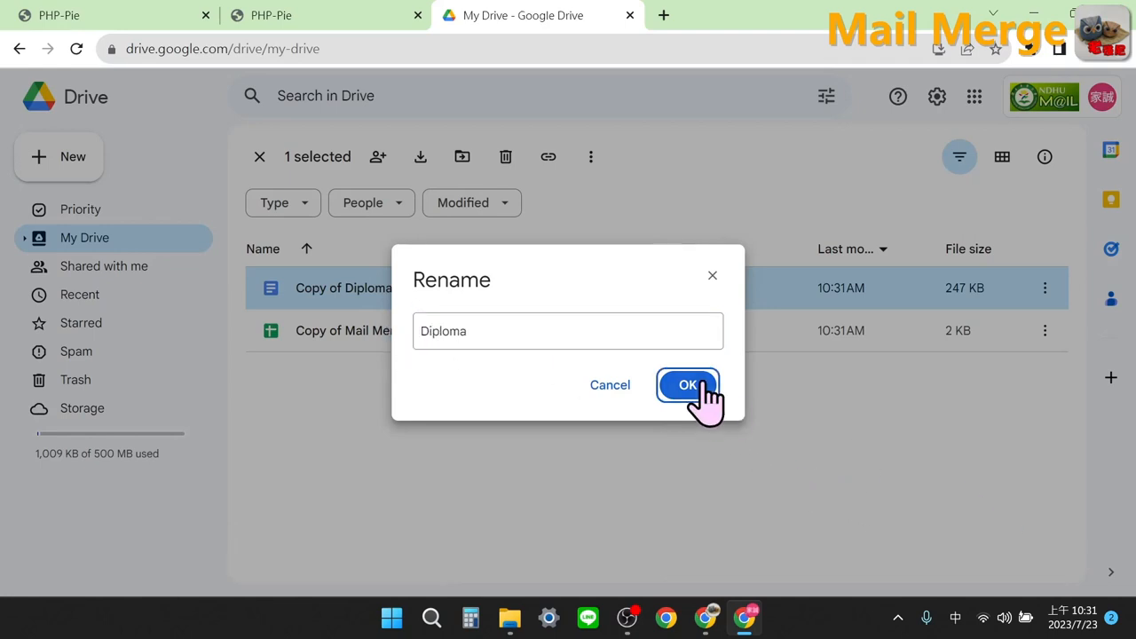
click(688, 384)
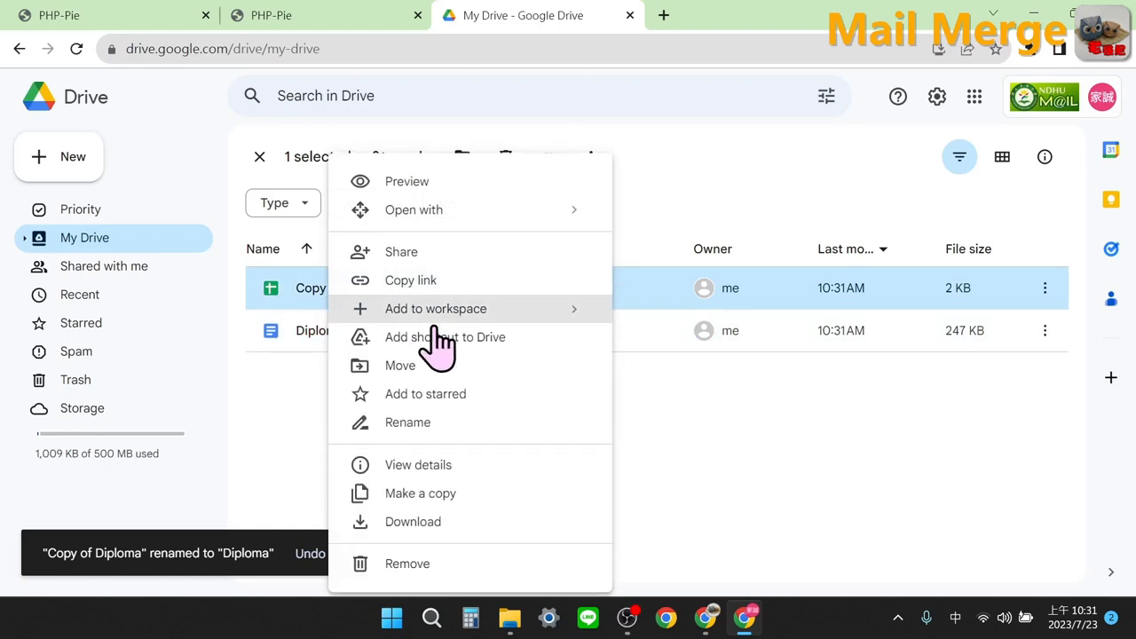
click(407, 421)
text(Mail Merge)
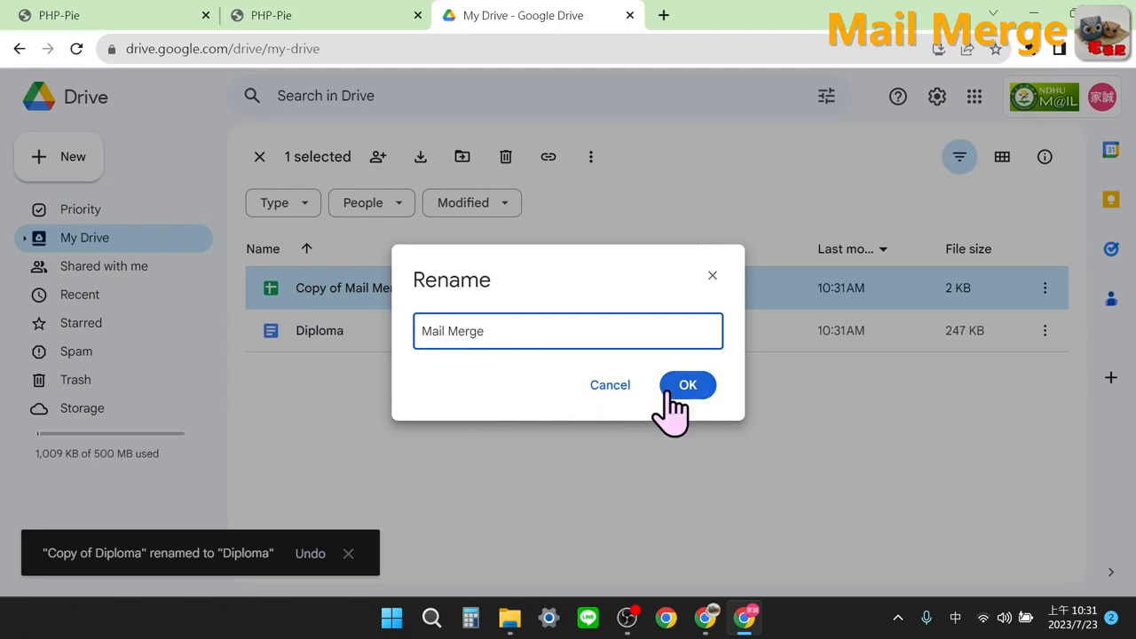
click(687, 384)
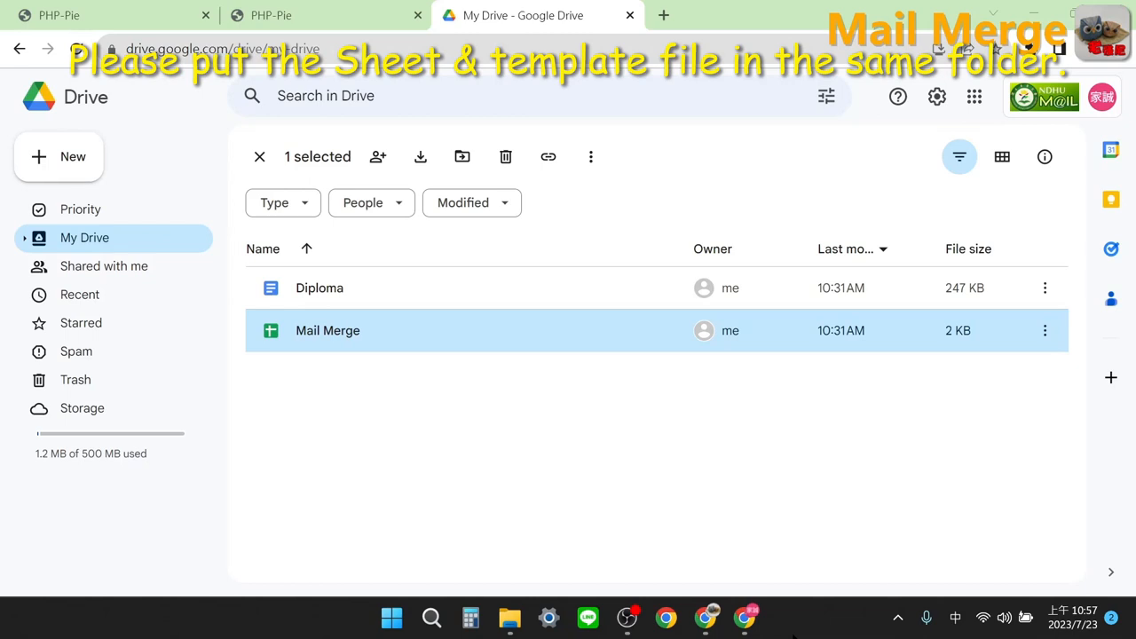
Open the Diploma document and scroll through its {{studentName}} and {{department}} placeholders
double_click(319, 287)
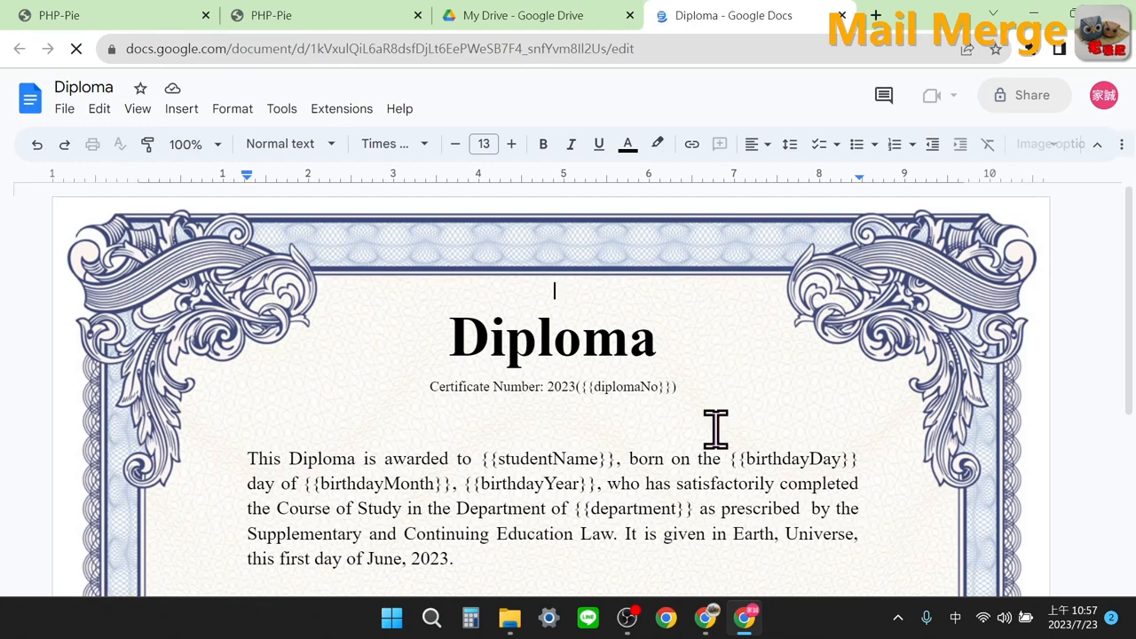
scroll(down, 3)
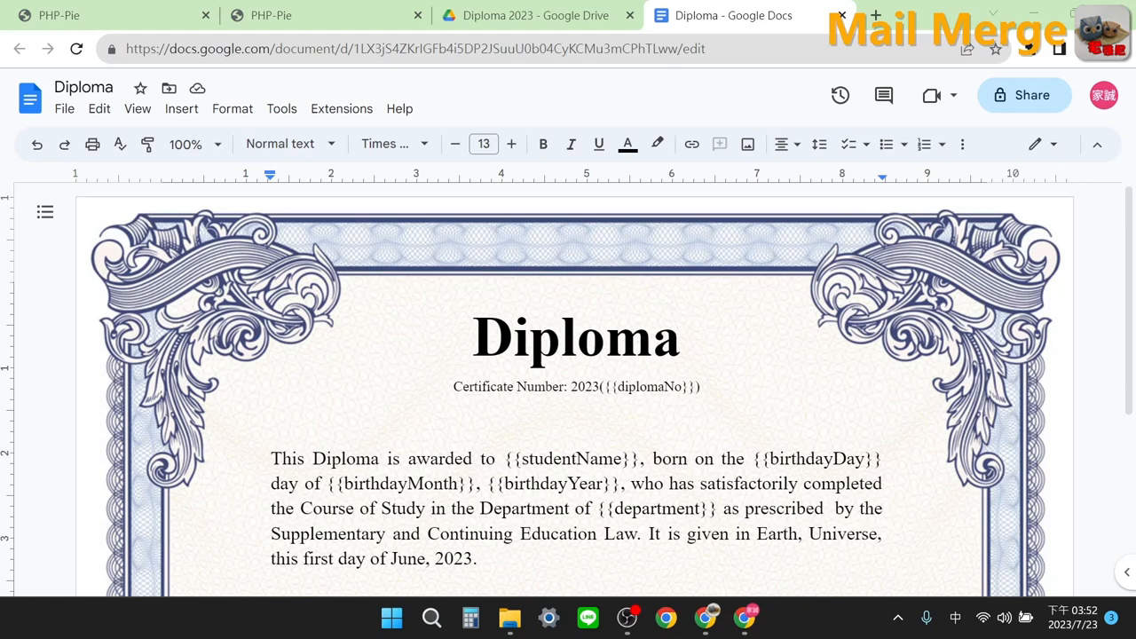
Open the Mail Merge spreadsheet from Drive, review its Setup sheet, and show MergeList
click(532, 16)
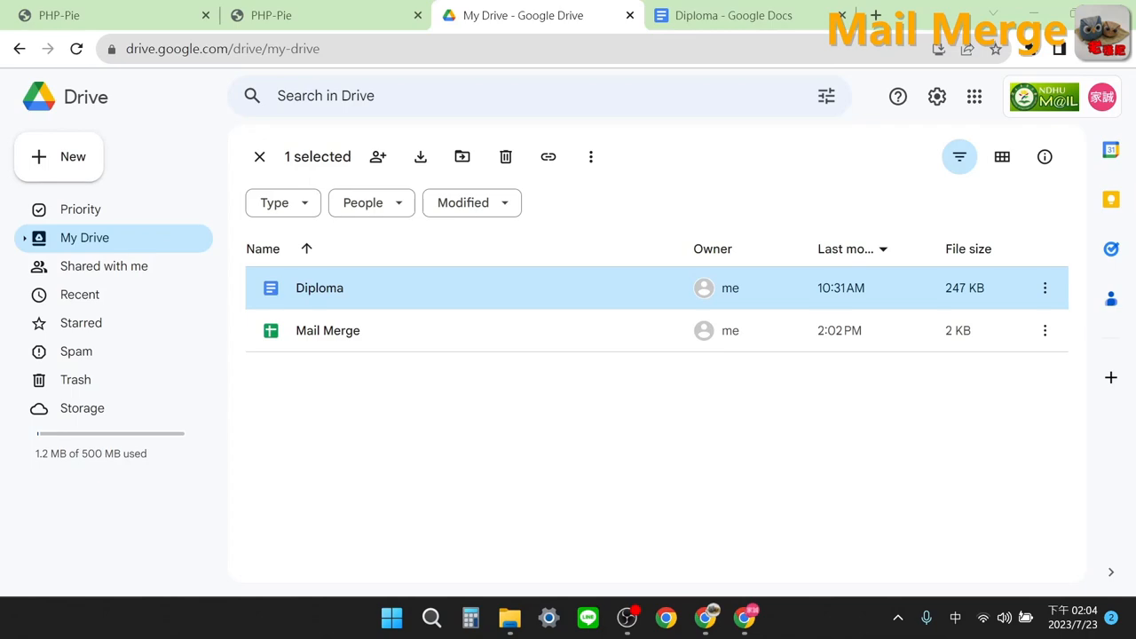
click(327, 330)
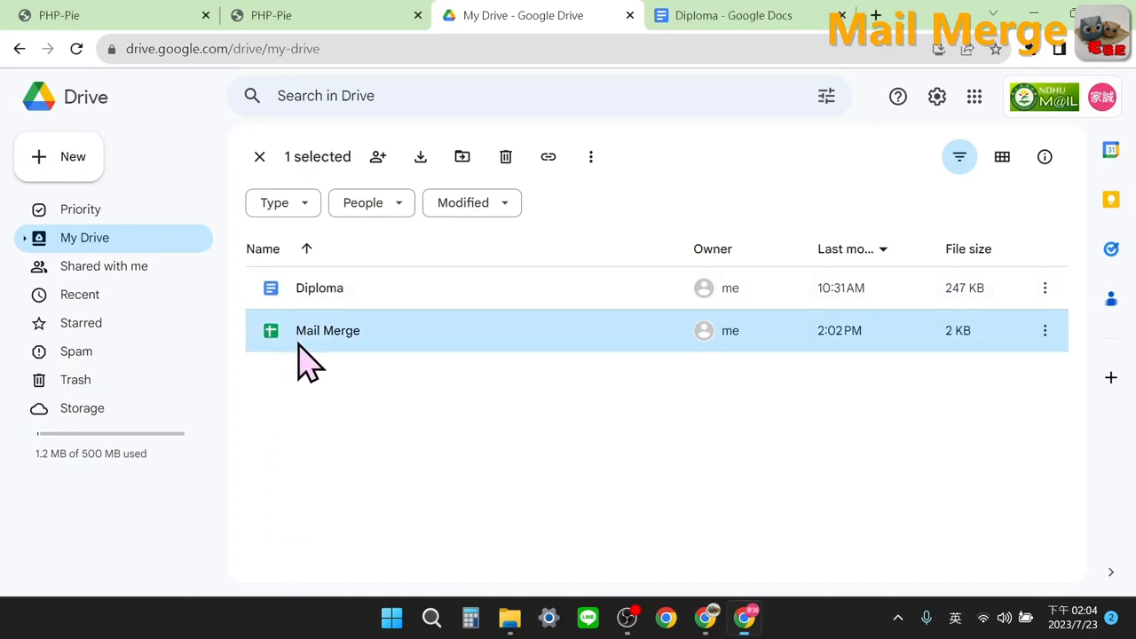
double_click(327, 330)
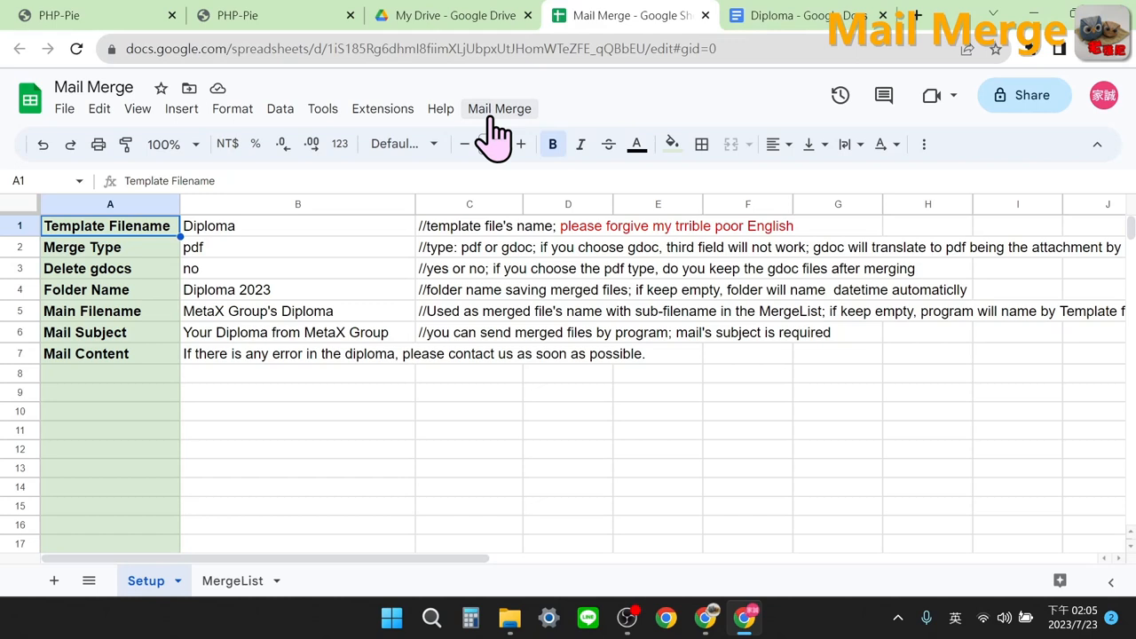
click(76, 49)
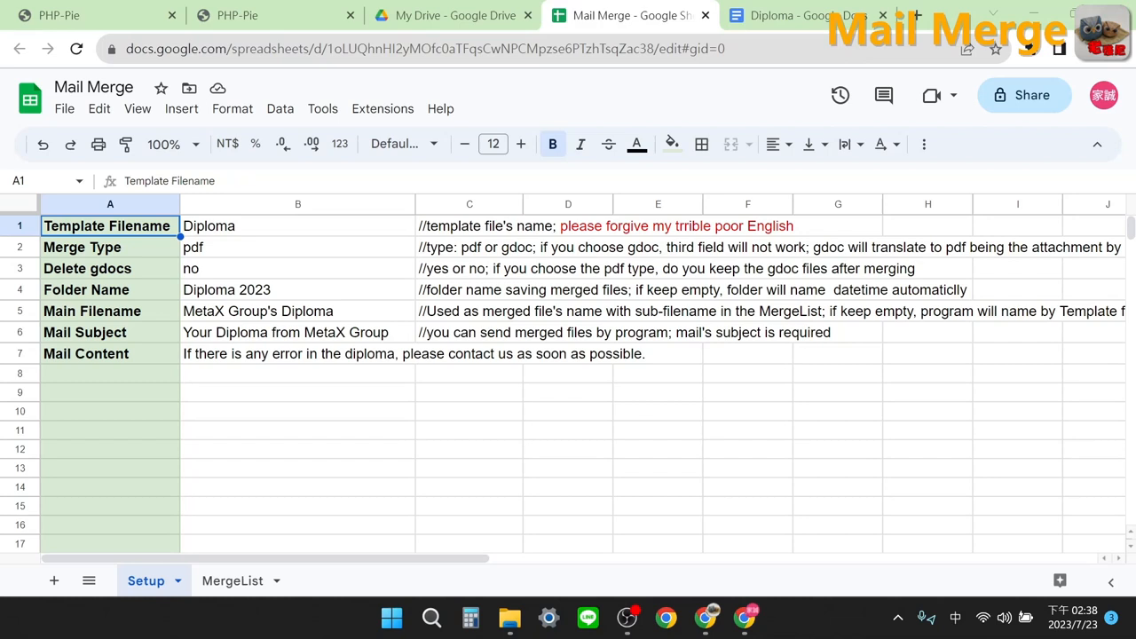
click(232, 580)
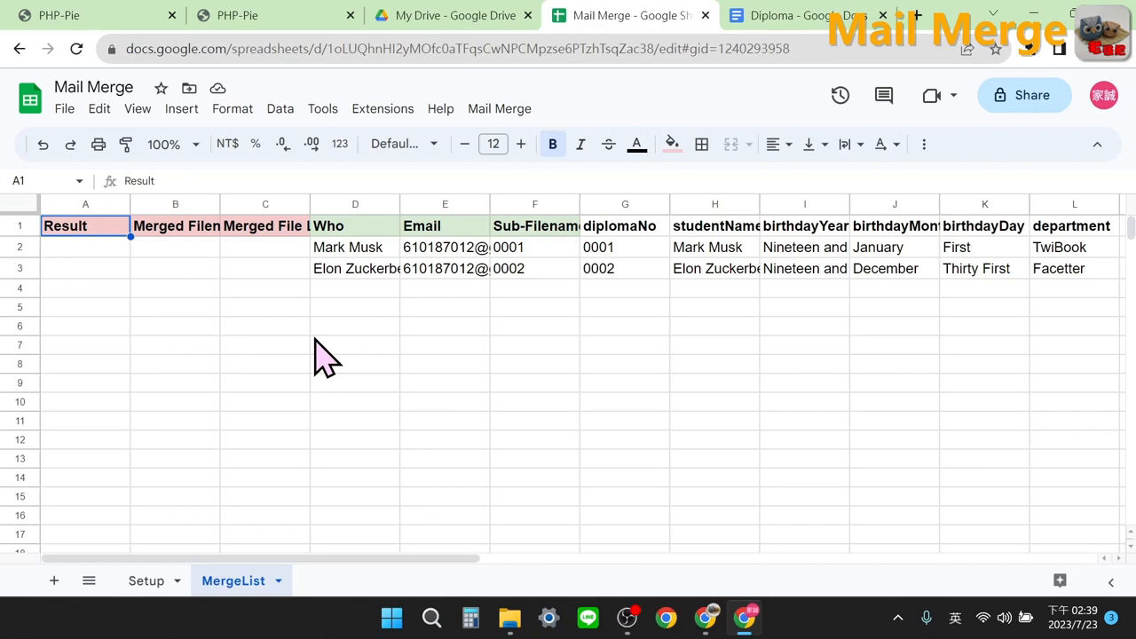
mouse_move(373, 271)
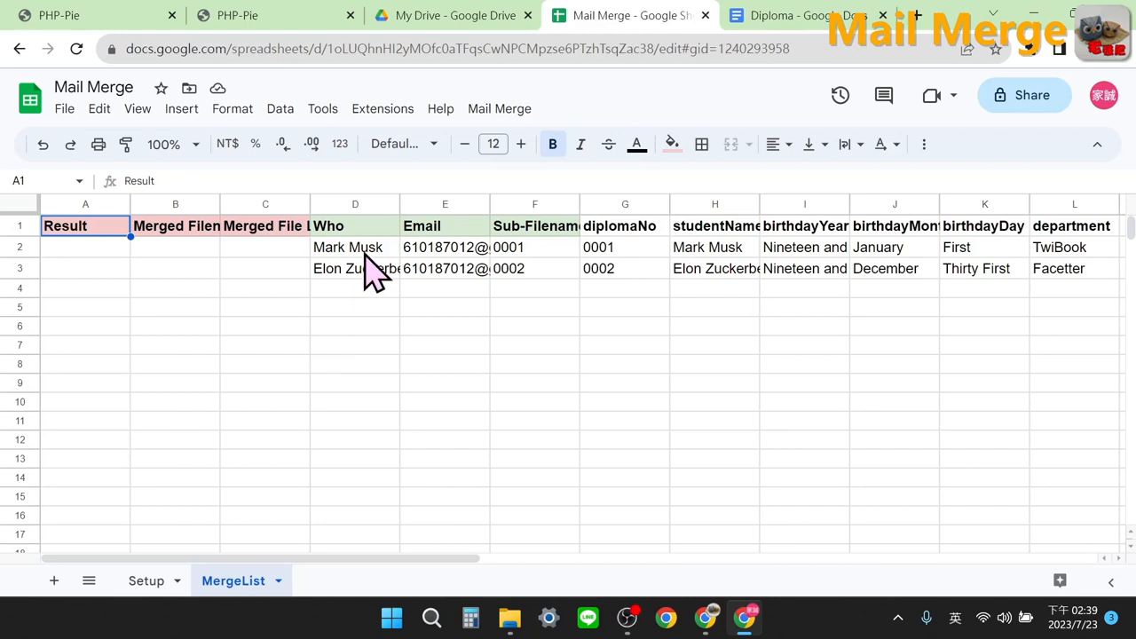
Launch Mail Merge > Merge and authorize the script through Continue and Allow
click(499, 108)
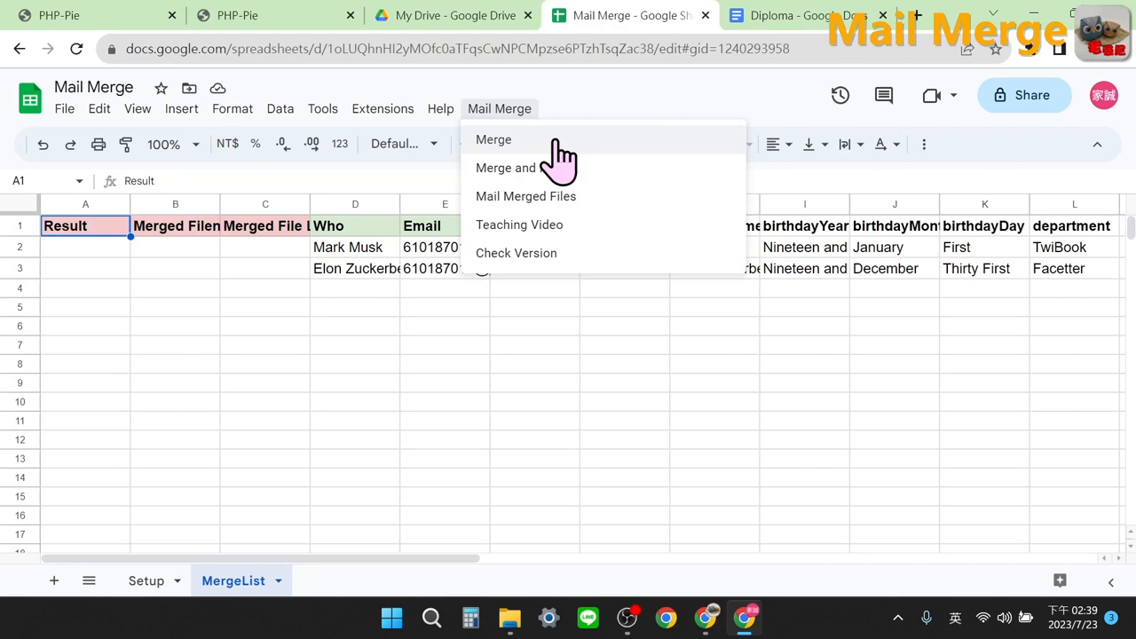
click(493, 139)
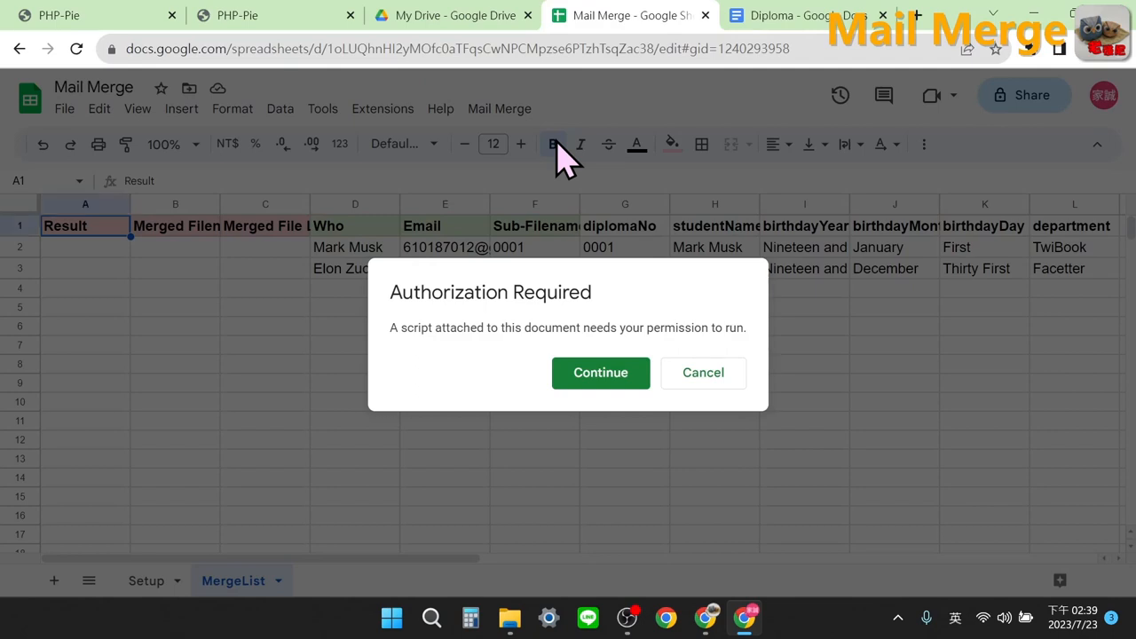
click(599, 372)
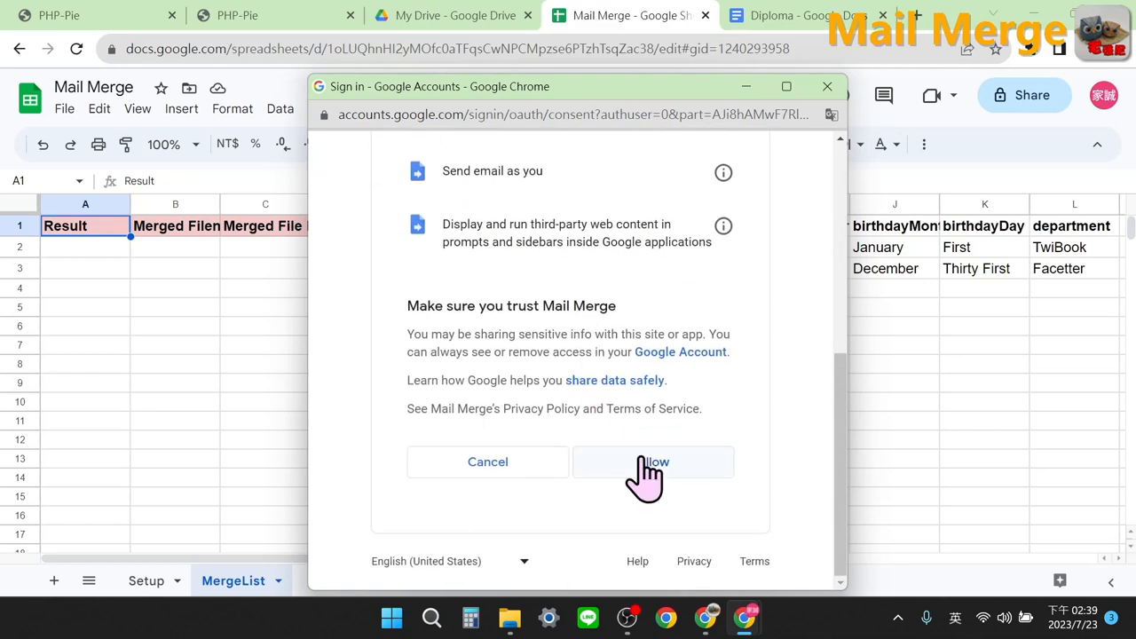
click(653, 462)
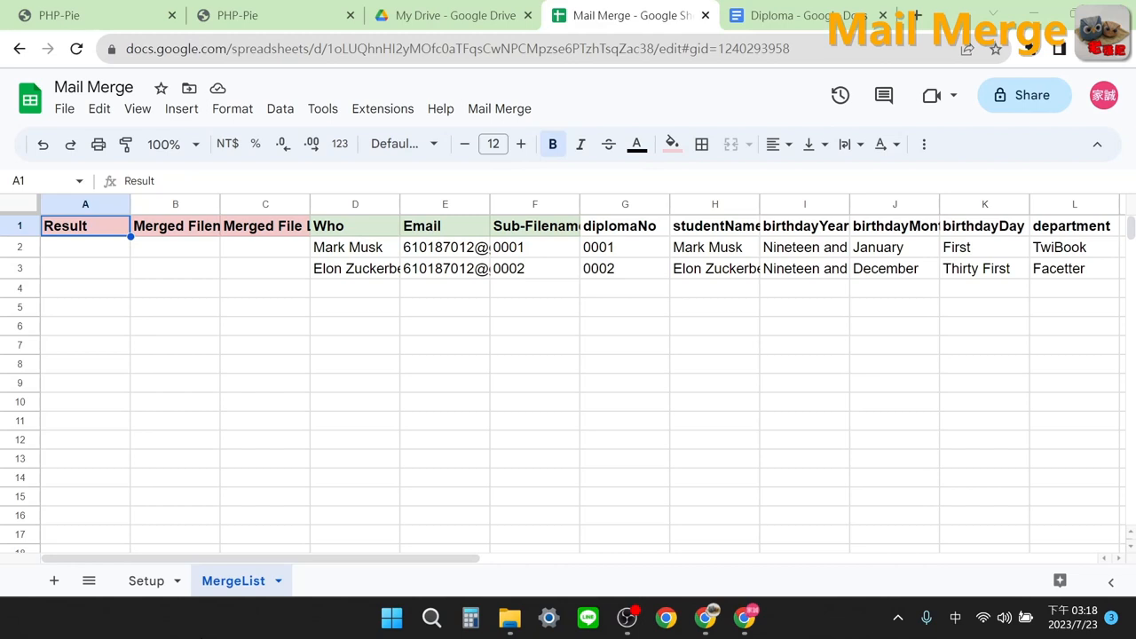
Rerun Mail Merge > Merge and dismiss the 'Merged Successfully!' message
click(499, 108)
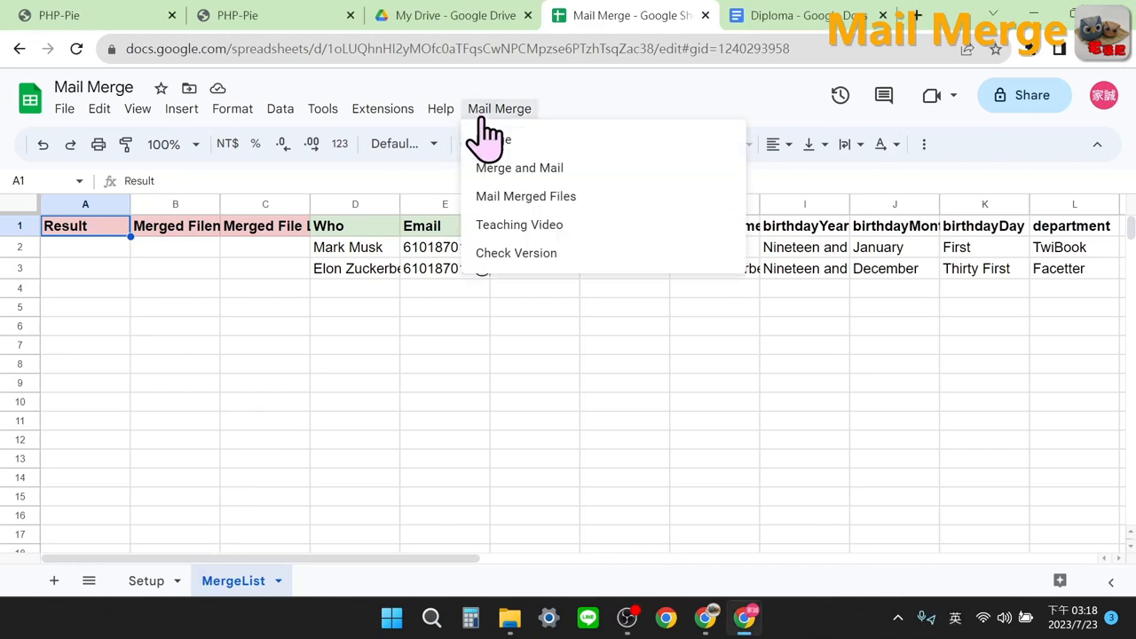
click(519, 167)
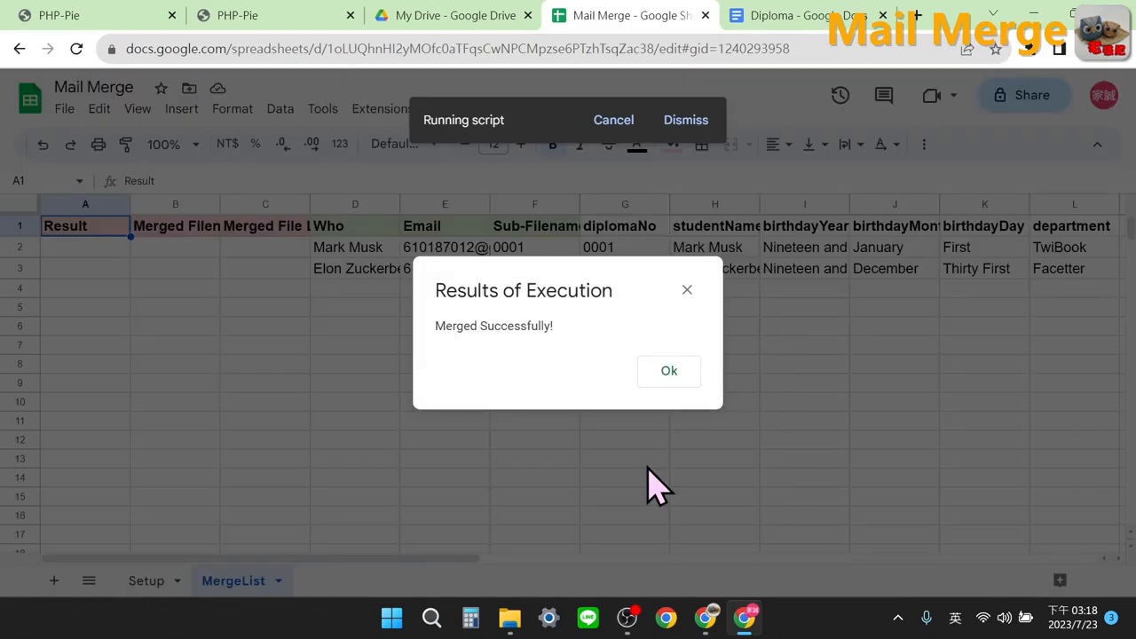
click(453, 15)
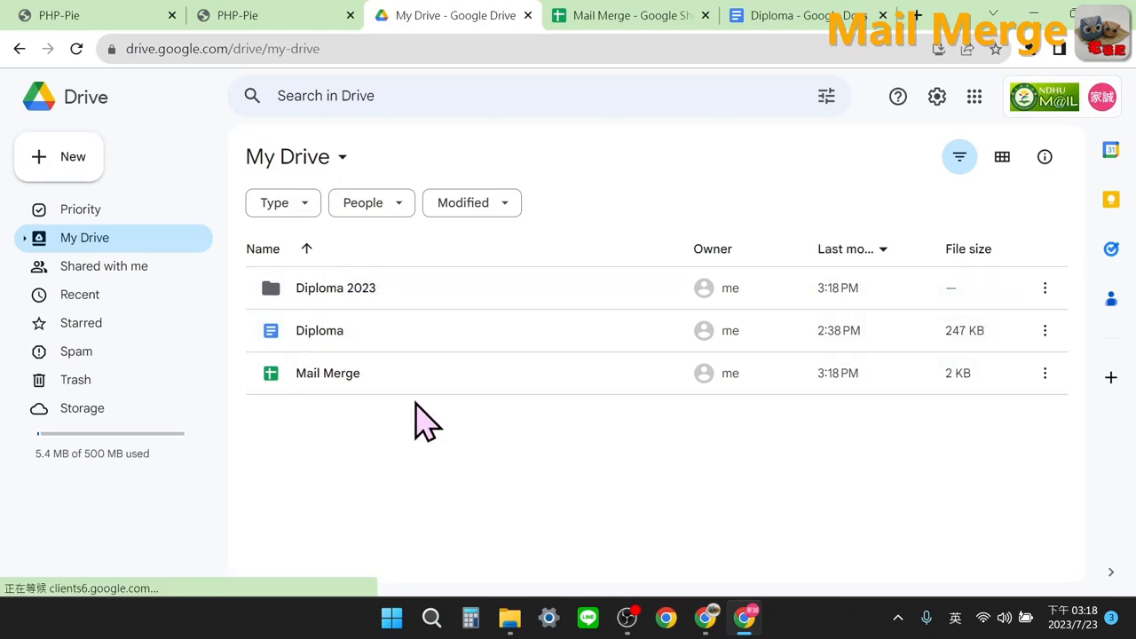
Open the Diploma 2023 folder and preview the second merged PDF diploma
double_click(336, 287)
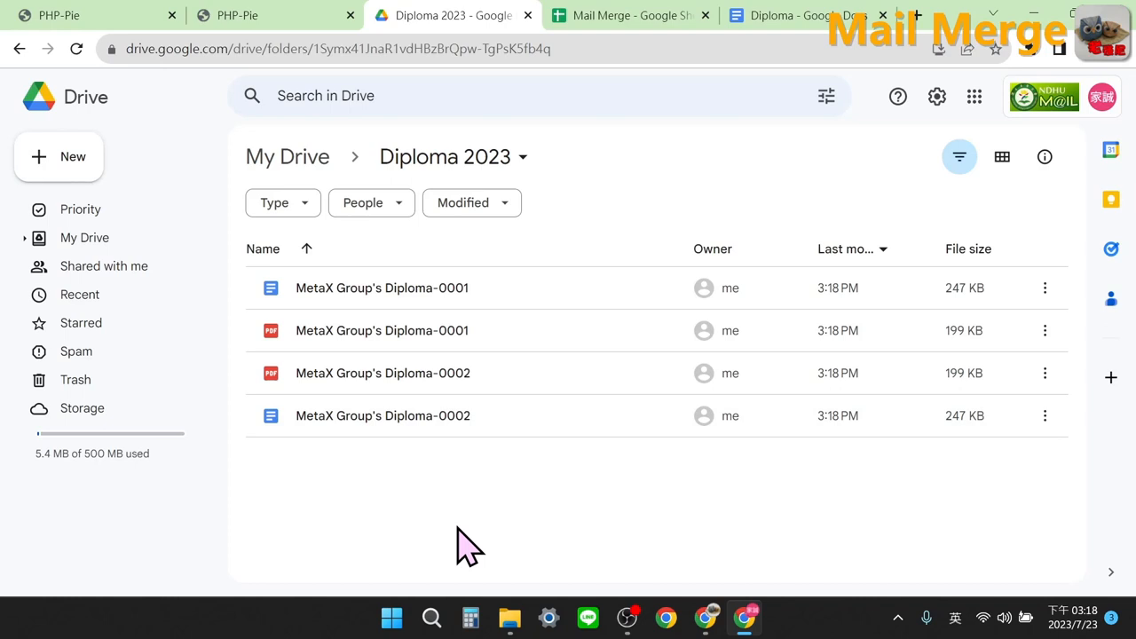
mouse_move(453, 346)
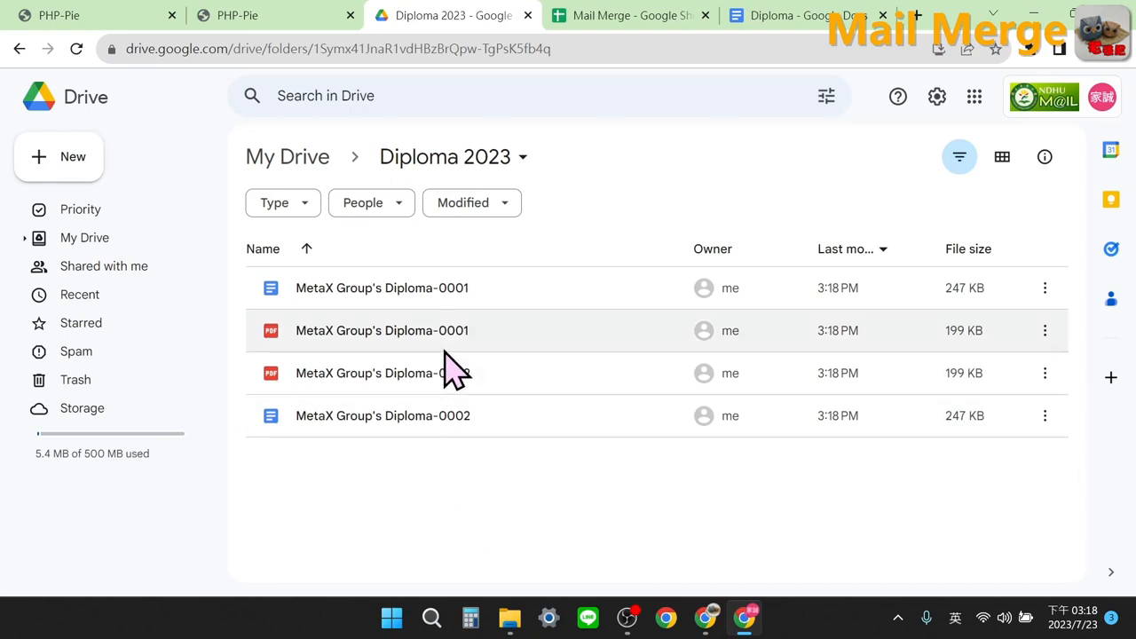
double_click(381, 330)
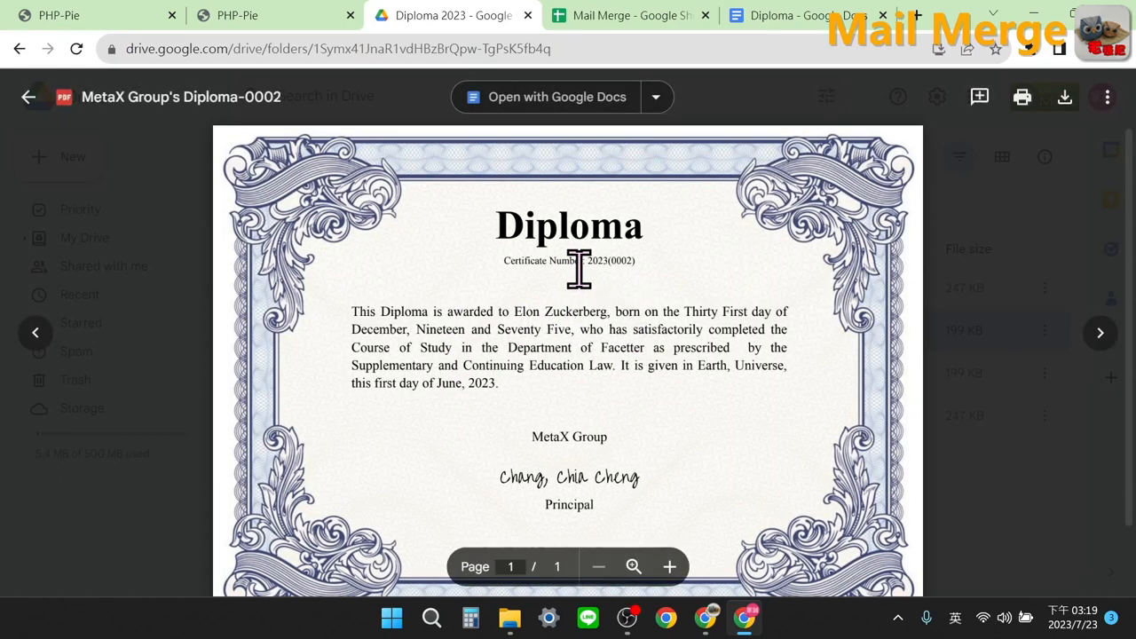
click(630, 15)
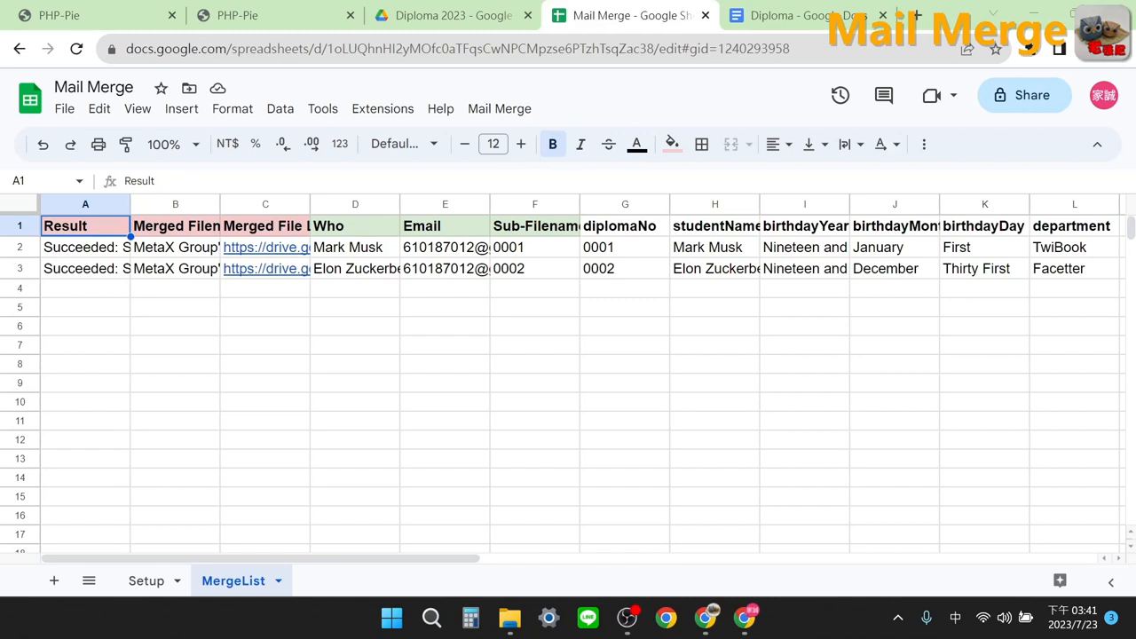
Email the merged diploma files from the Mail Merge menu: 2 sent, 0 failed
click(499, 108)
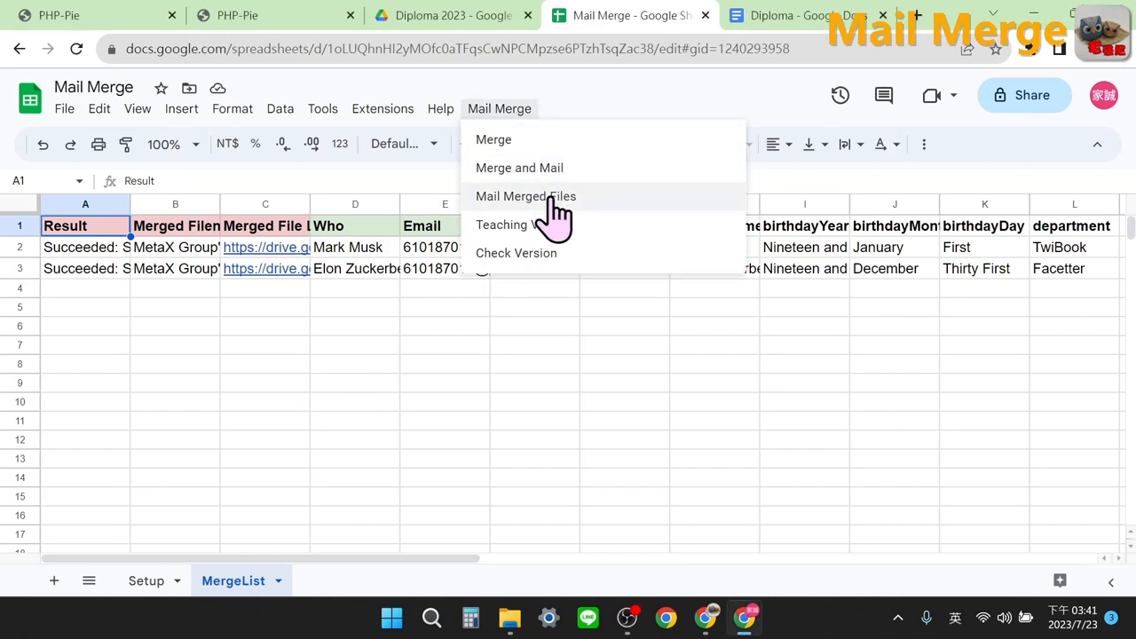
click(526, 196)
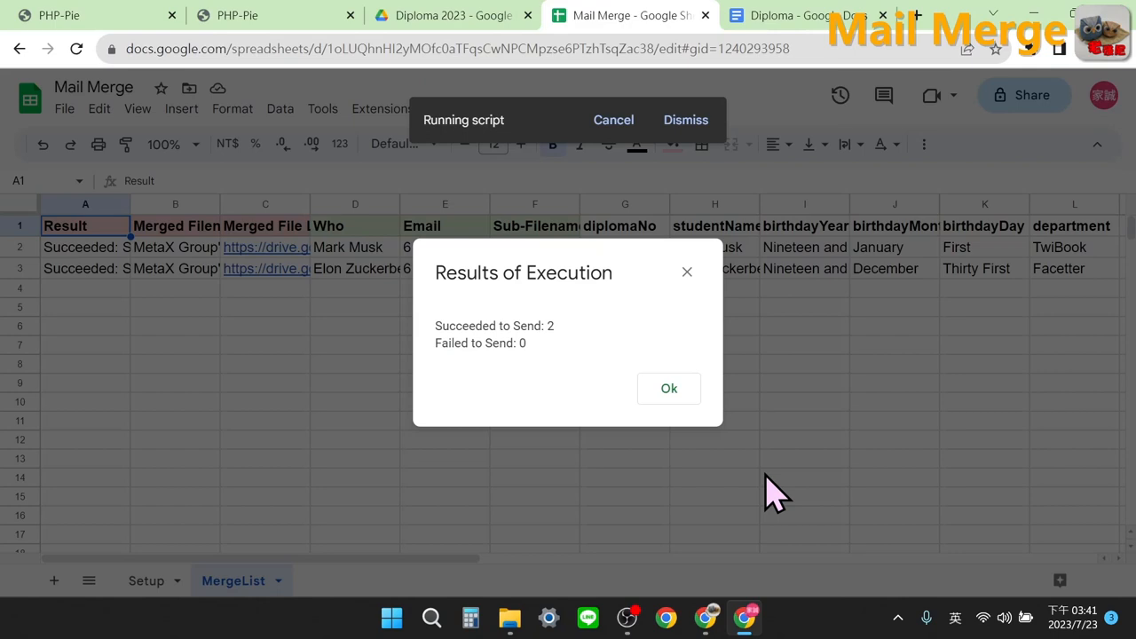
mouse_move(918, 49)
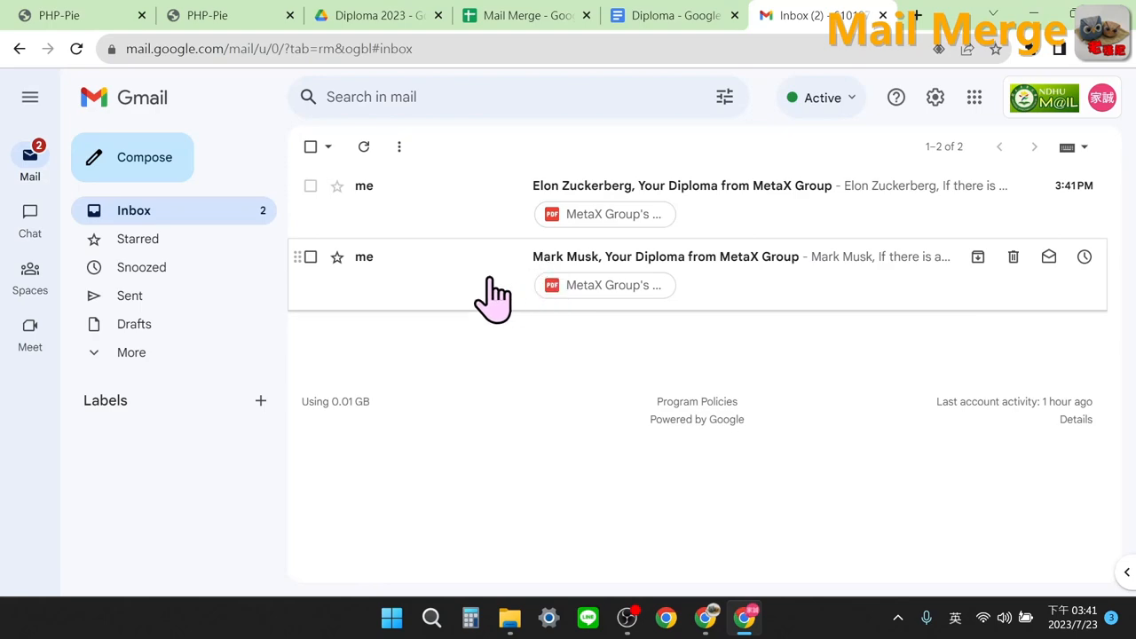
click(665, 256)
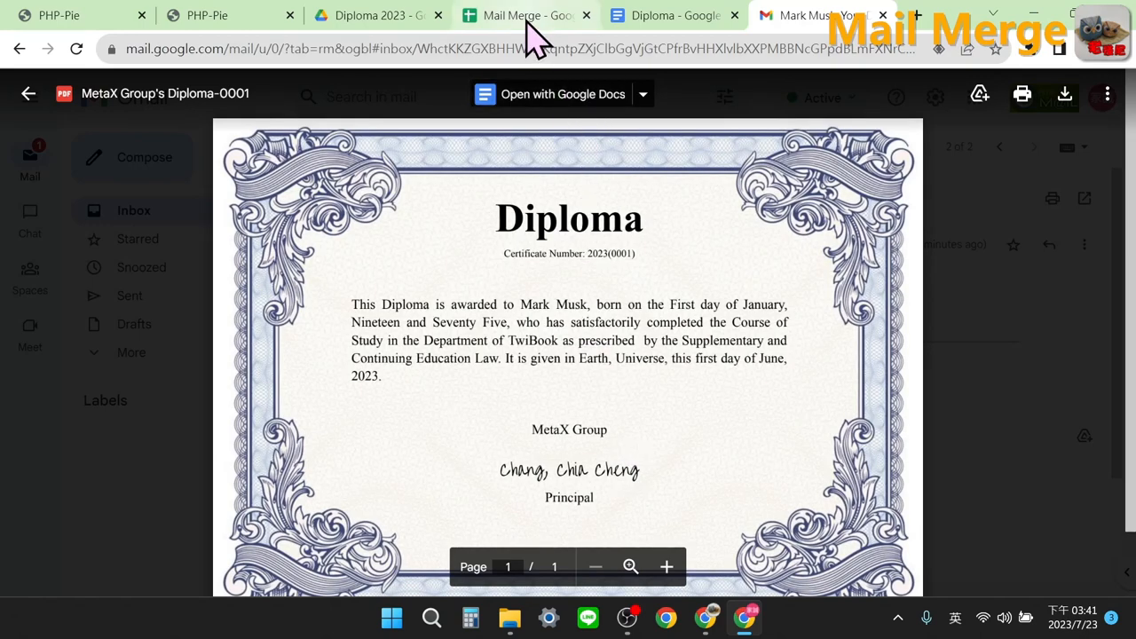
click(523, 15)
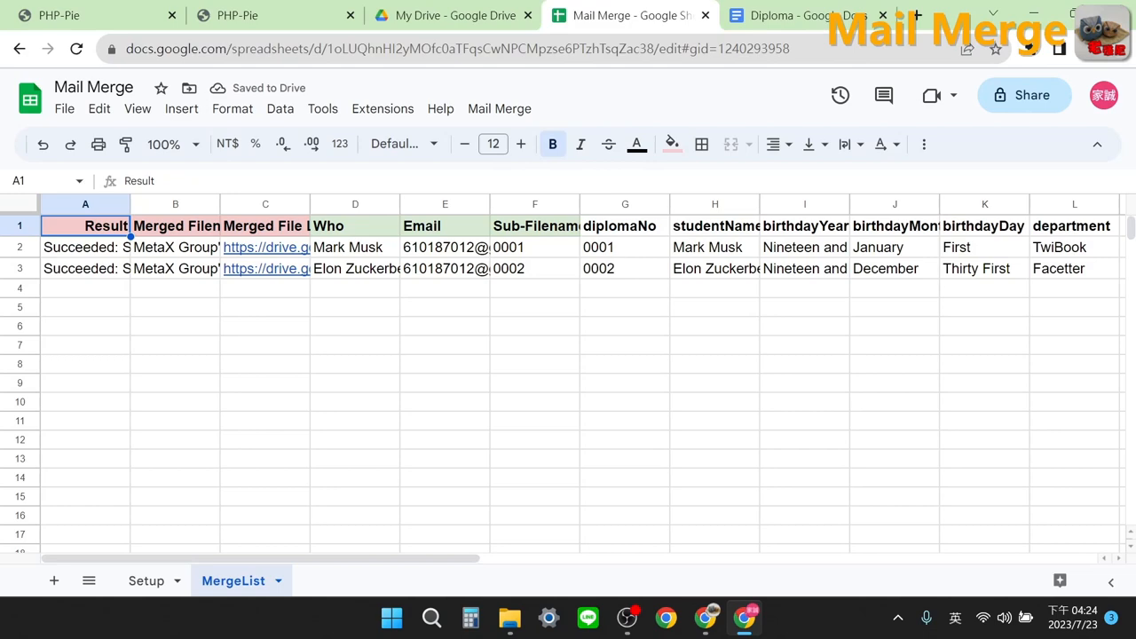
click(145, 580)
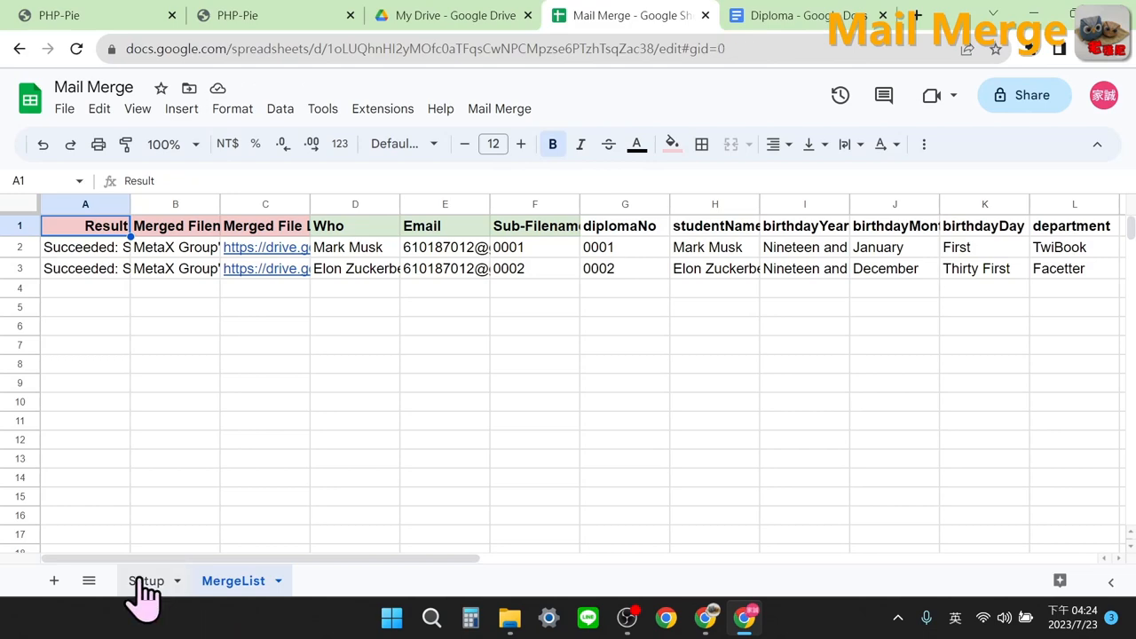
click(148, 580)
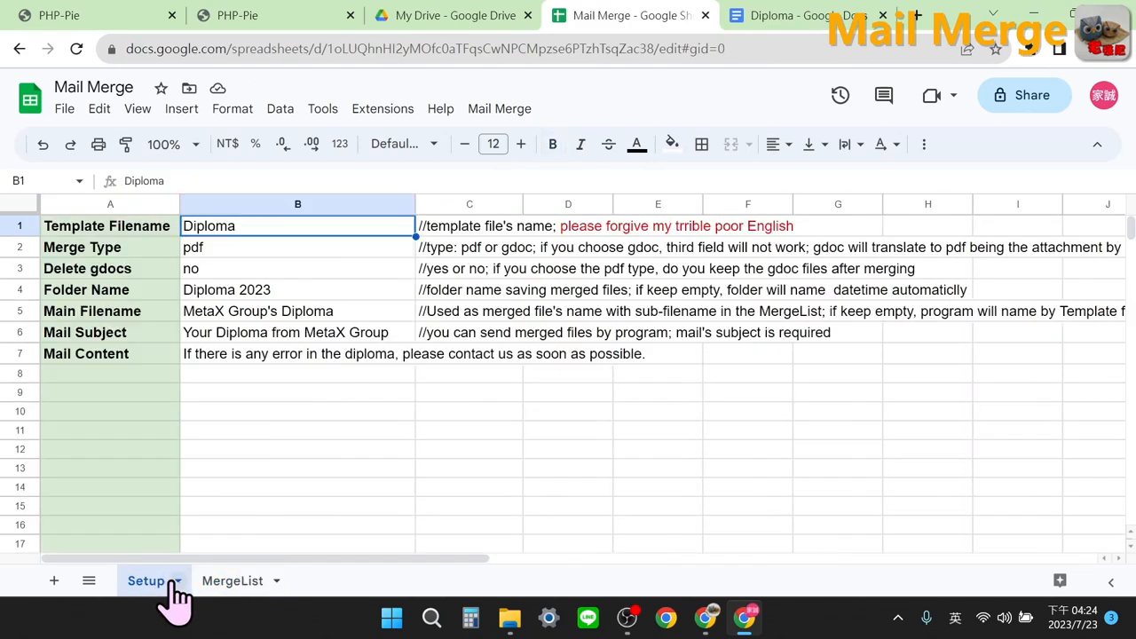
click(232, 580)
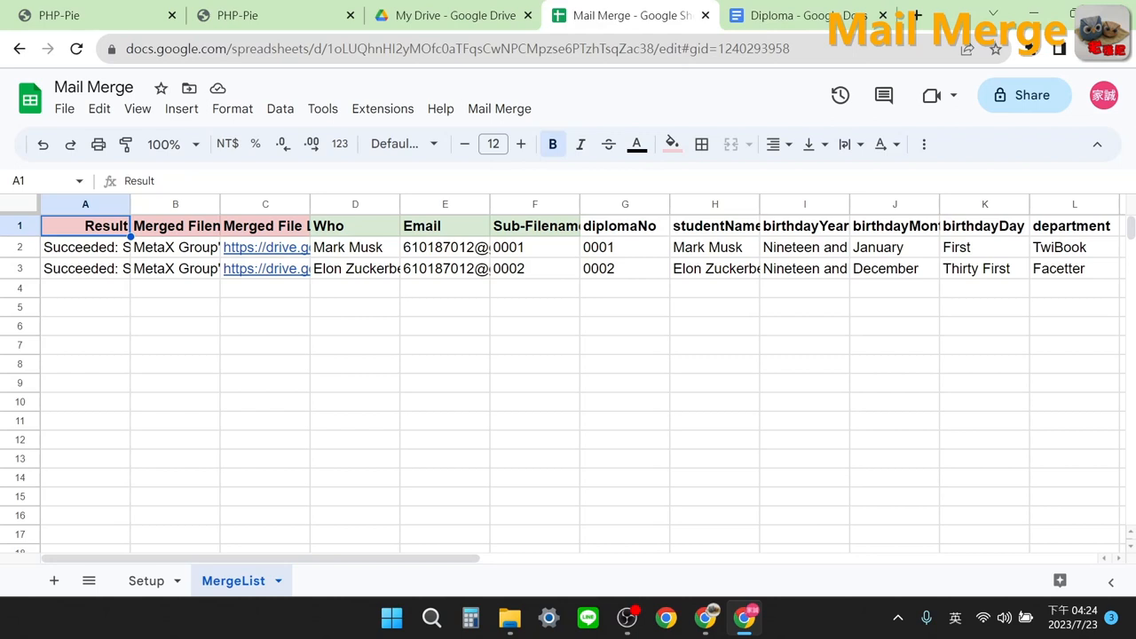
Review the Setup sheet settings, fixing the C4 comment typo, then return to MergeList
click(146, 580)
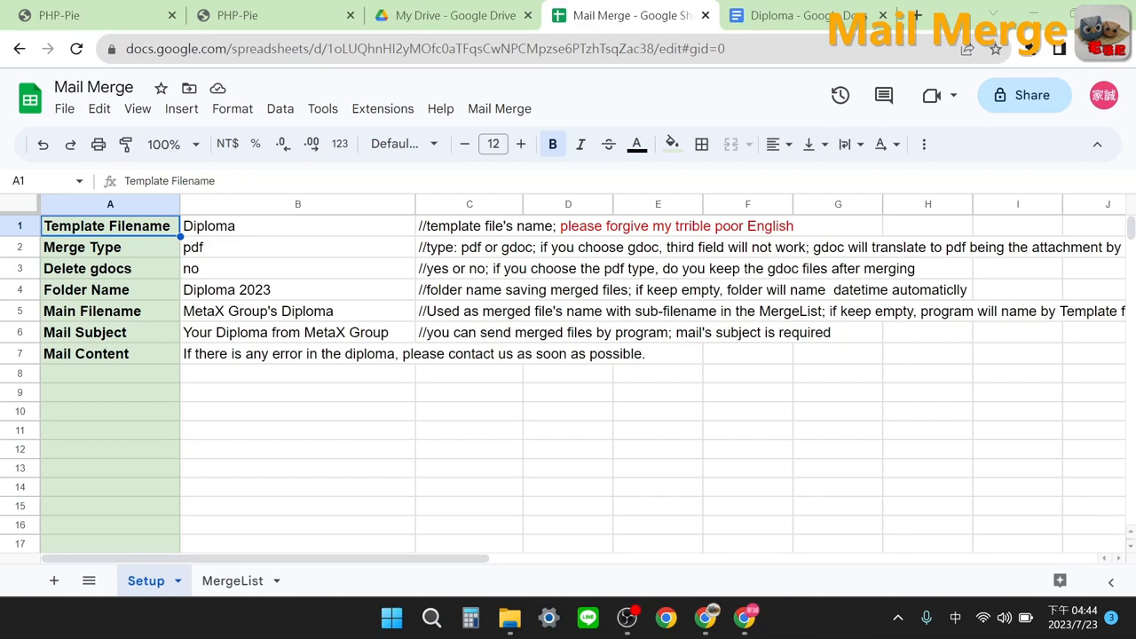
mouse_move(182, 400)
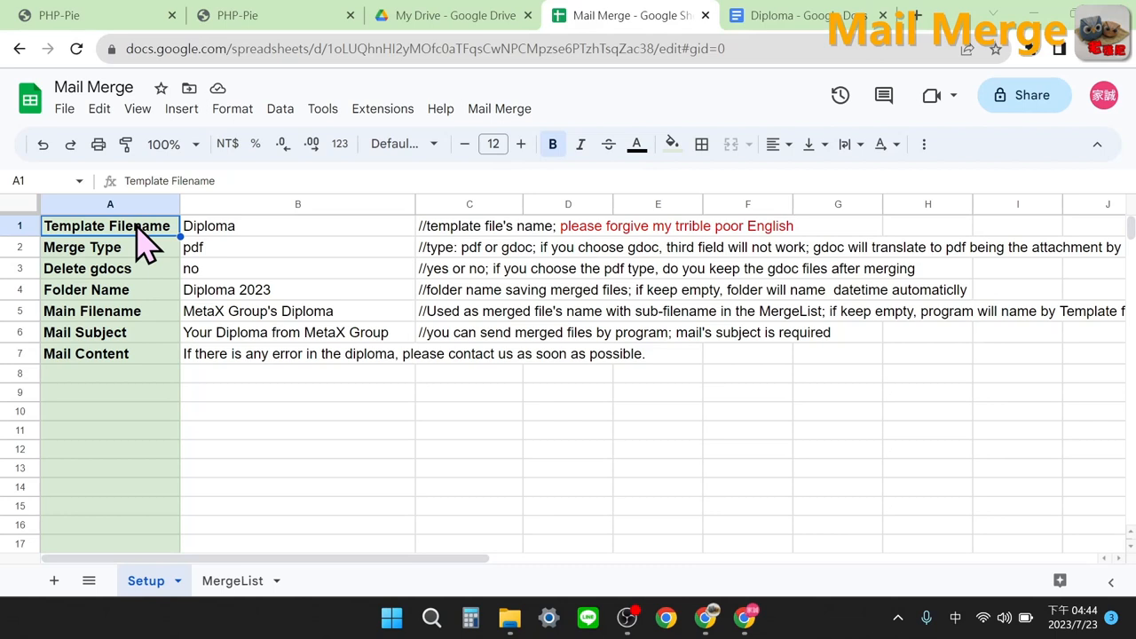
mouse_move(147, 262)
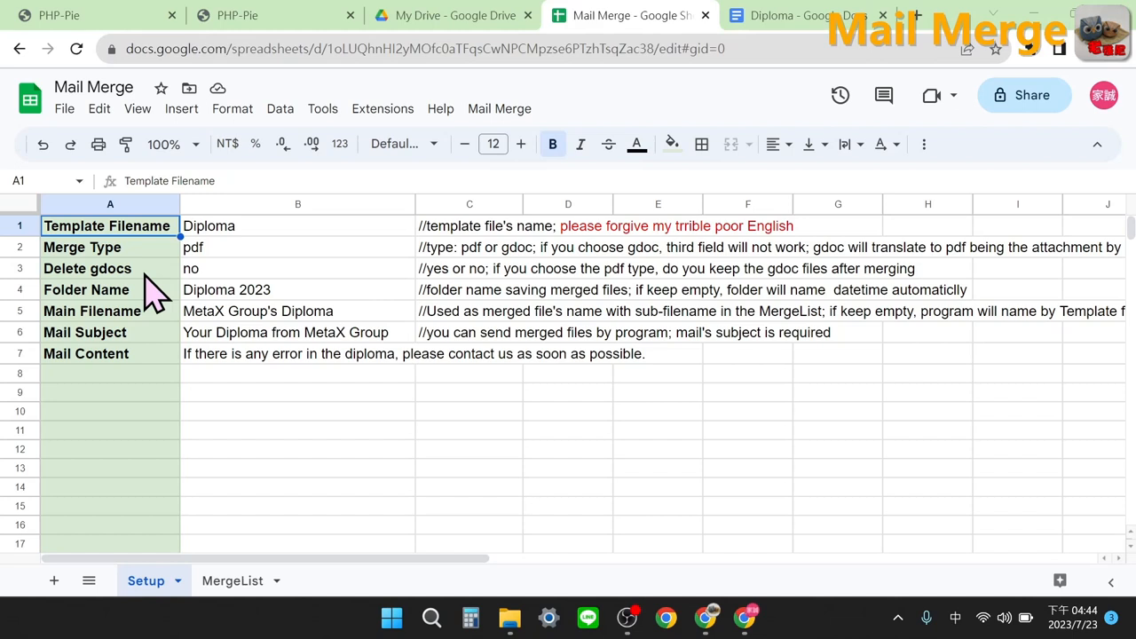
mouse_move(142, 306)
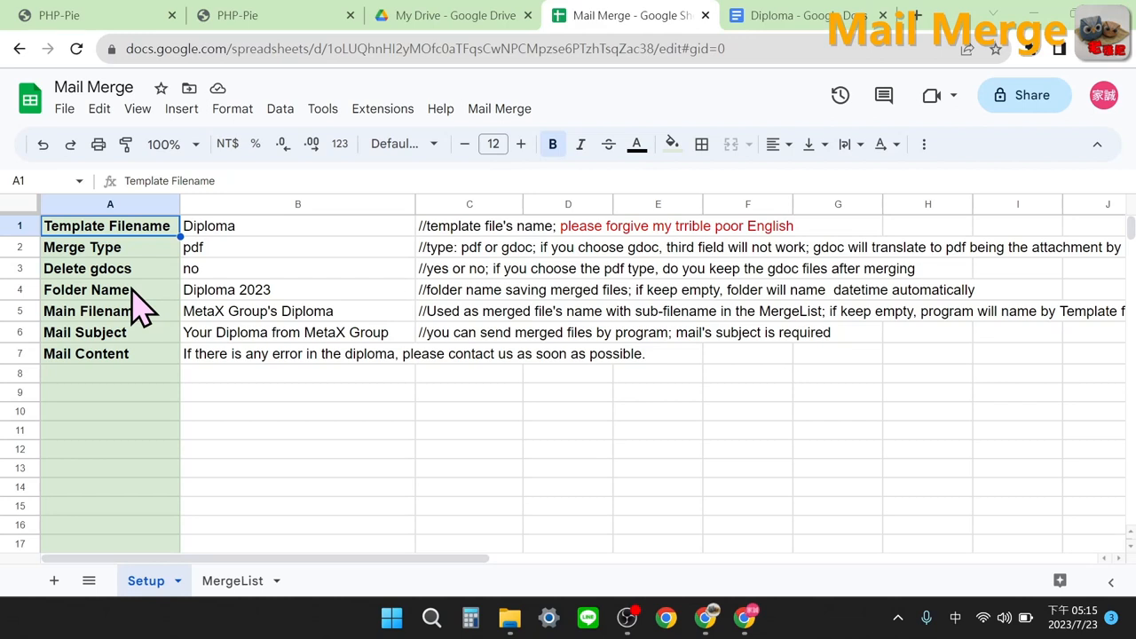
mouse_move(155, 324)
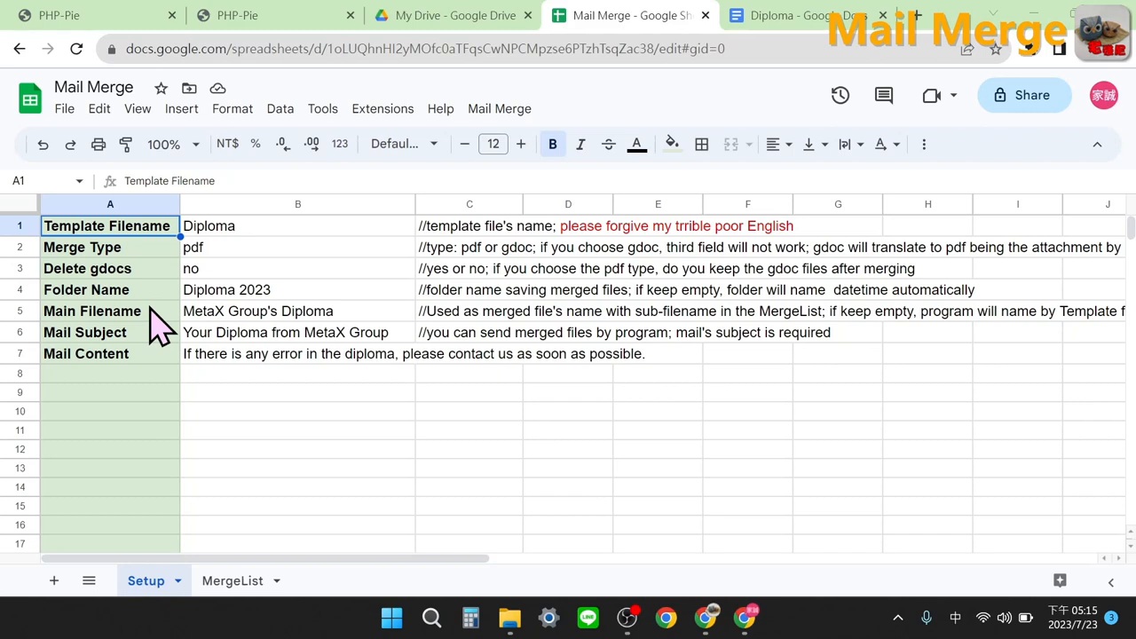
mouse_move(146, 350)
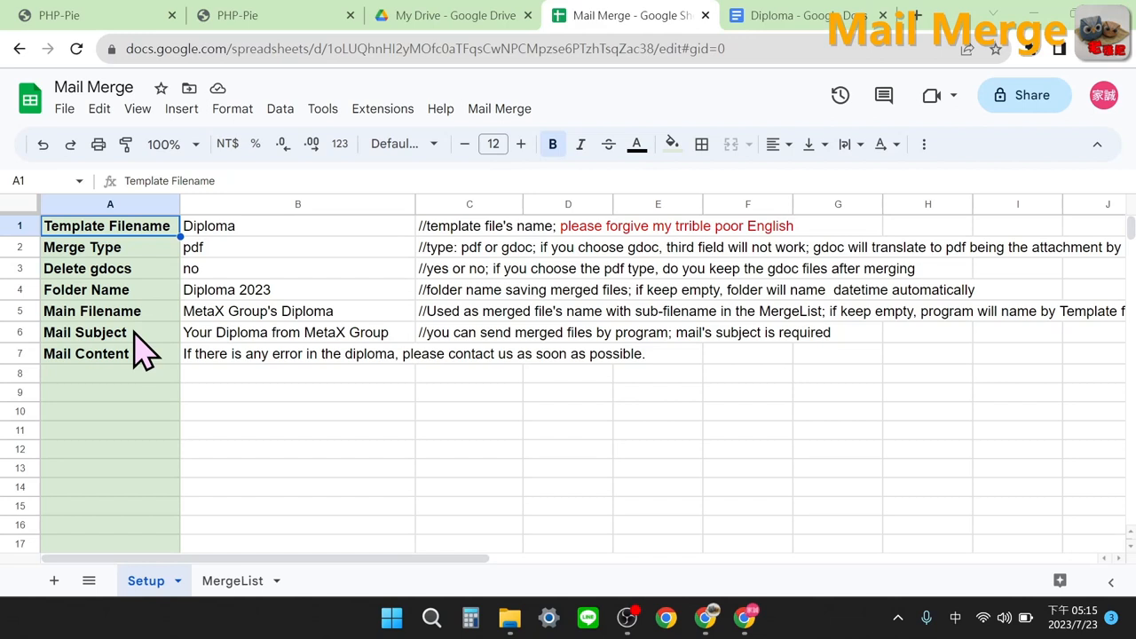
mouse_move(158, 373)
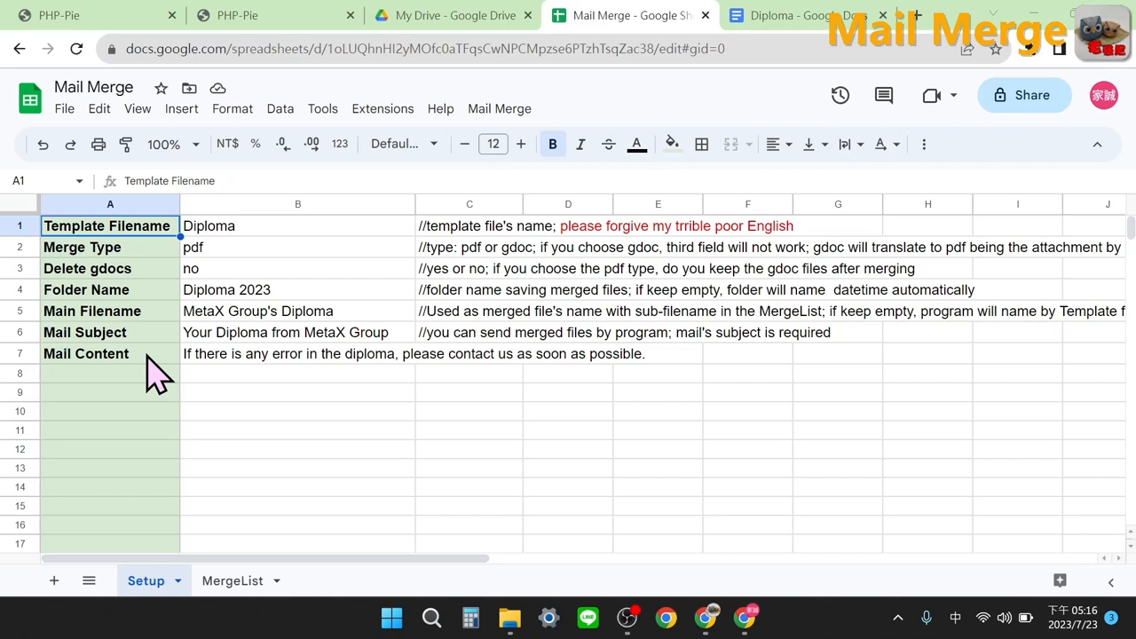
click(232, 580)
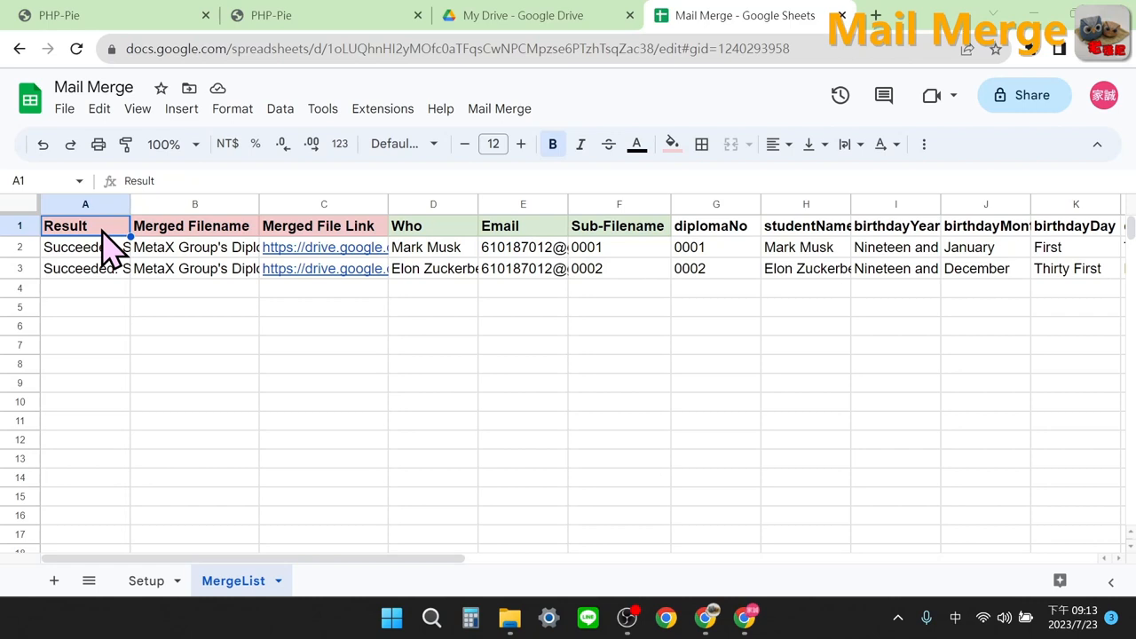
mouse_move(160, 249)
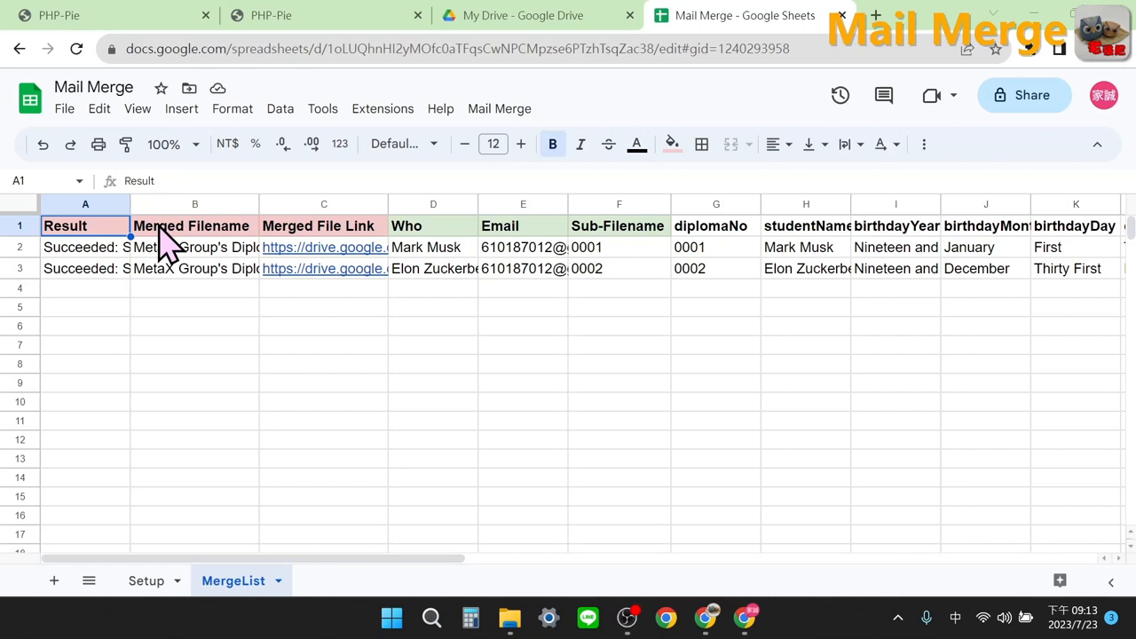
mouse_move(279, 247)
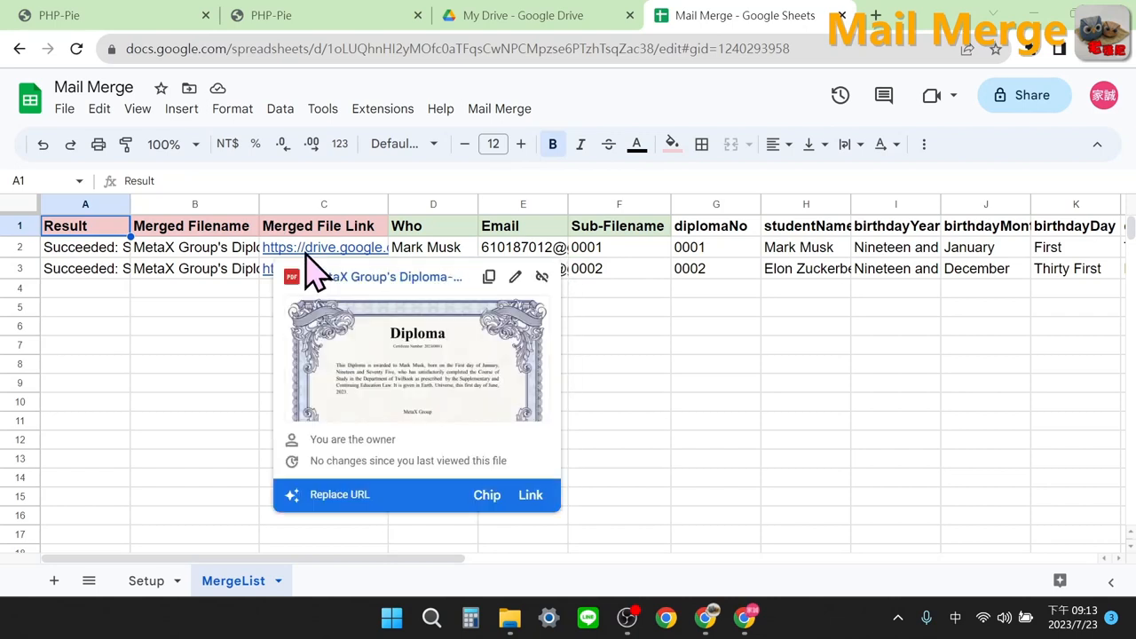
mouse_move(279, 342)
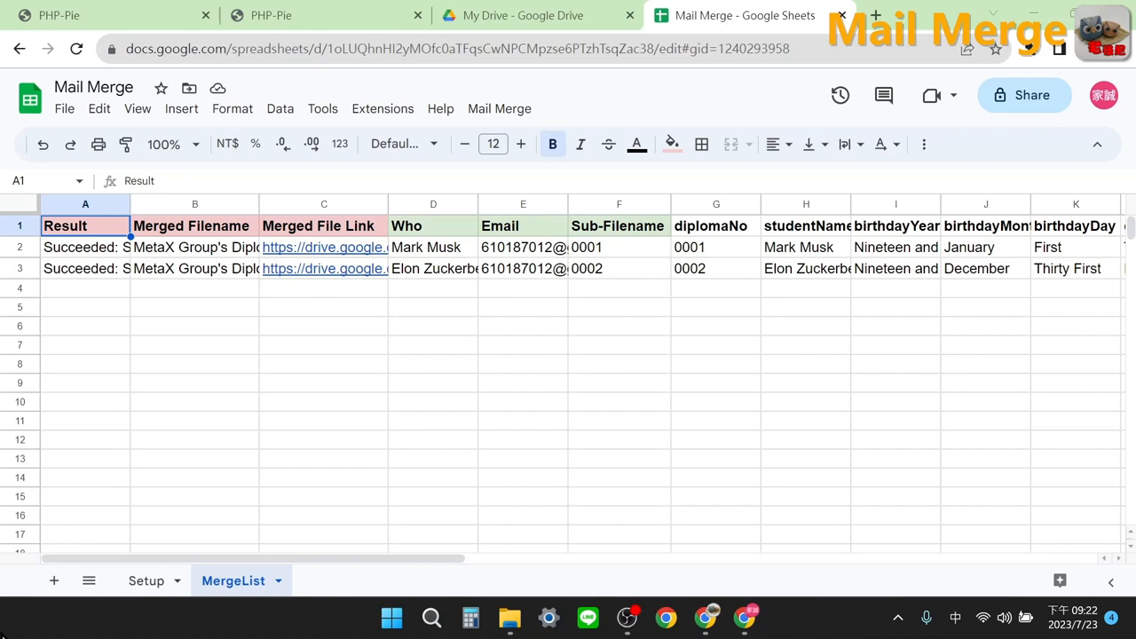
mouse_move(616, 244)
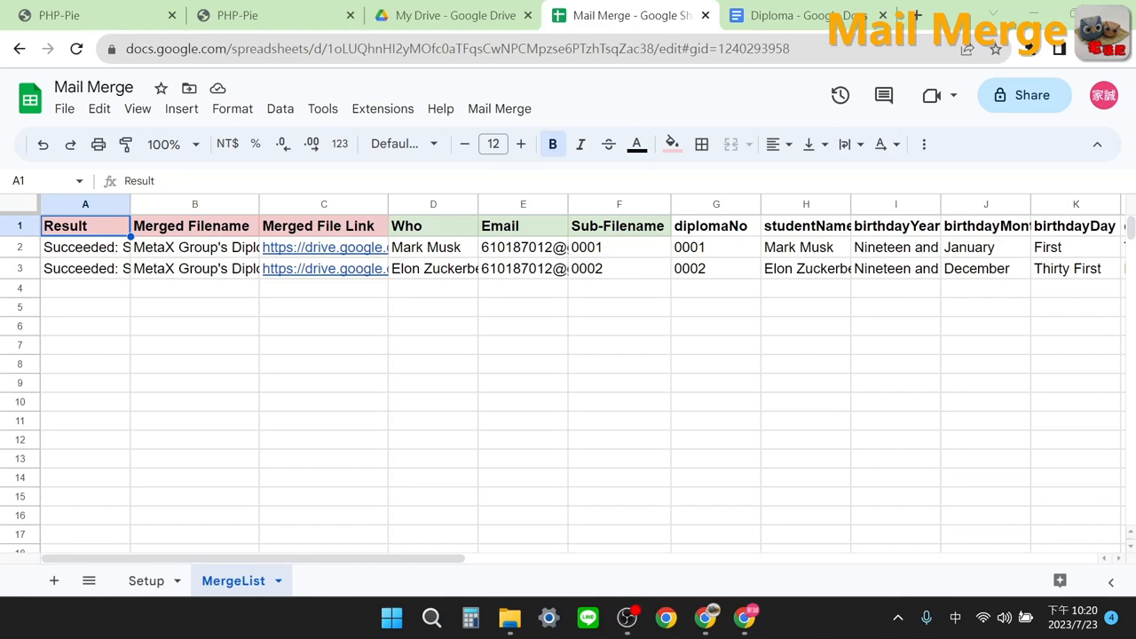
mouse_move(603, 488)
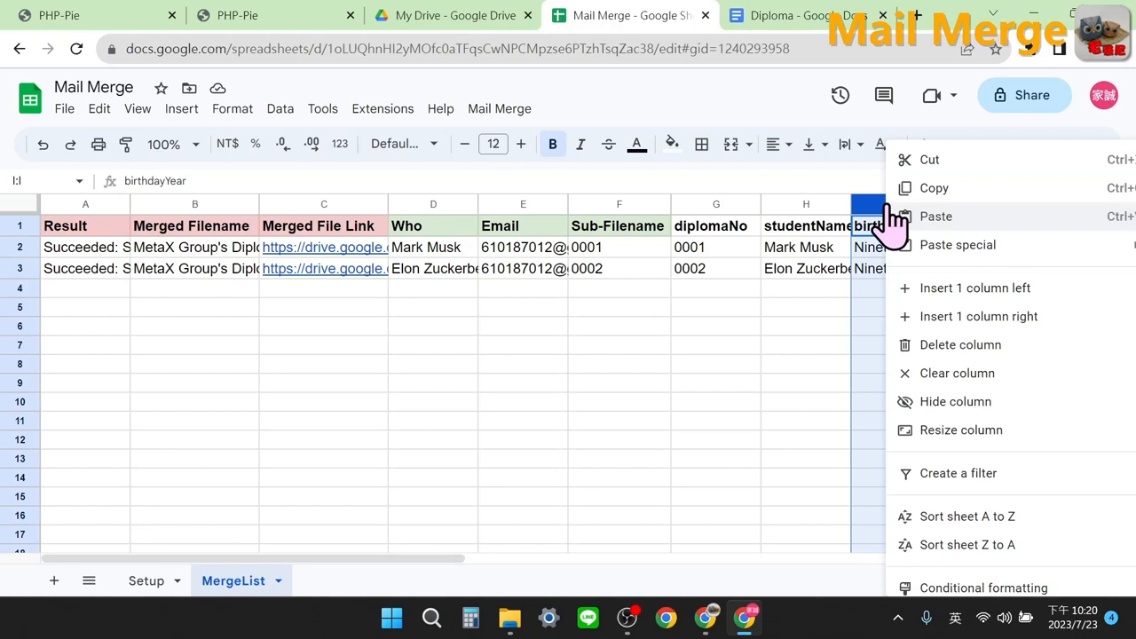
mouse_move(960, 316)
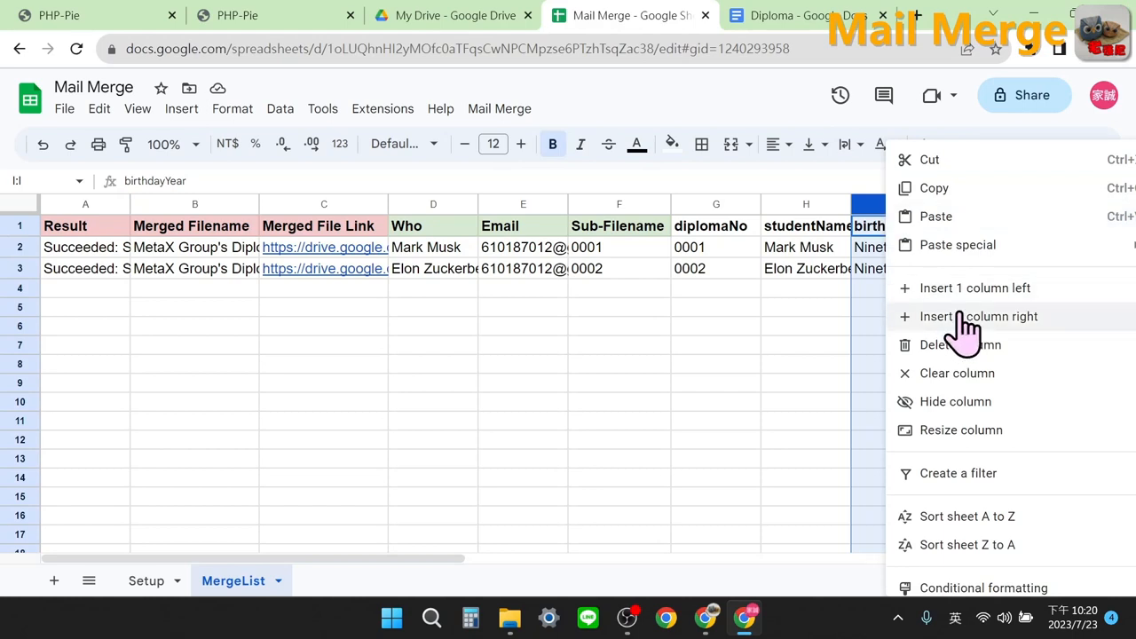
Insert a gender column before birthdayYear and enter Male for Mark Musk and Elon Zuckerberg
click(978, 315)
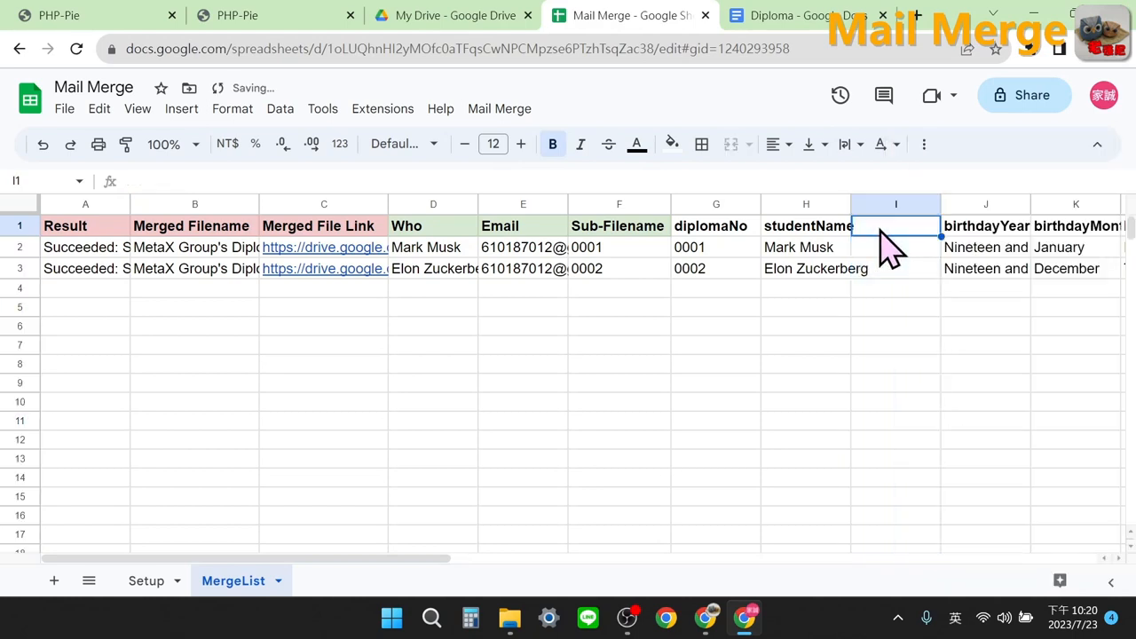
text(ge)
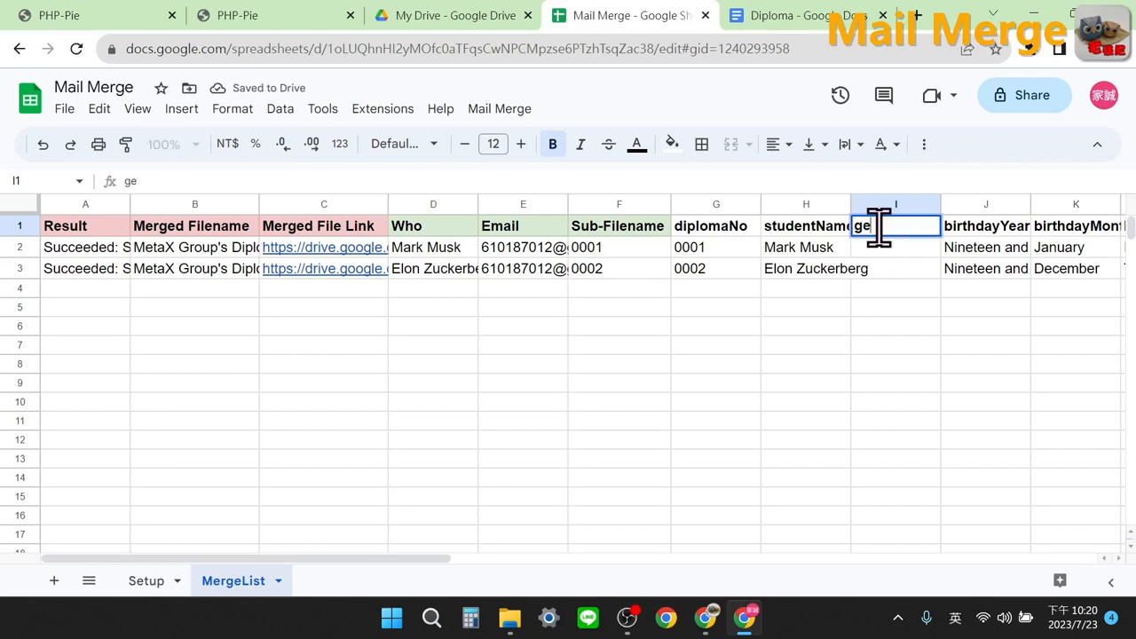
text(nder)
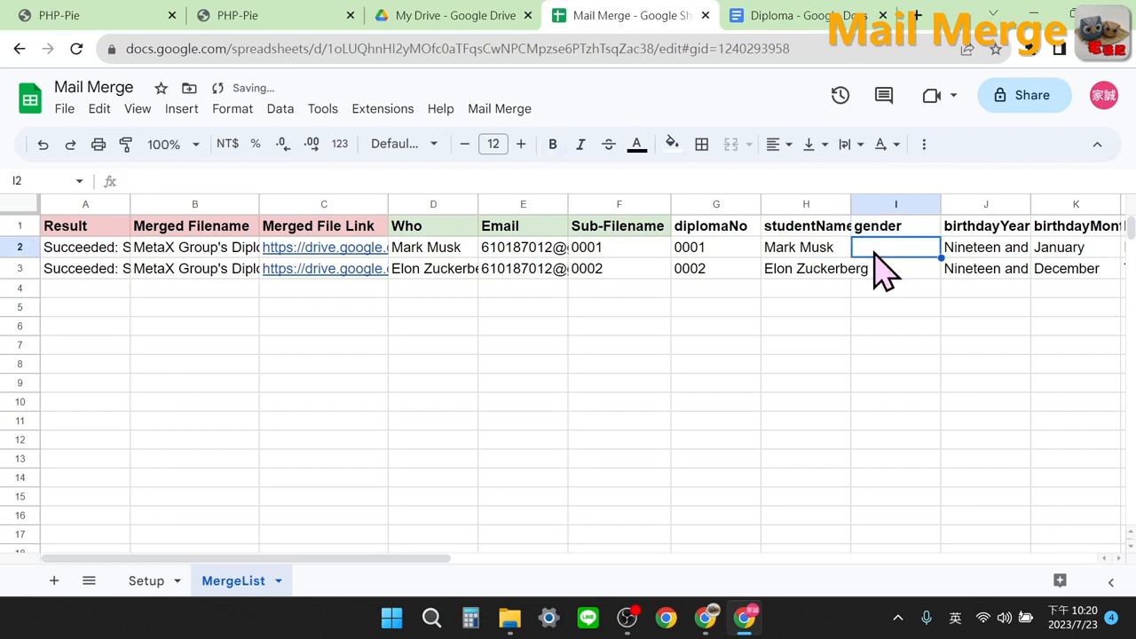
text(Male)
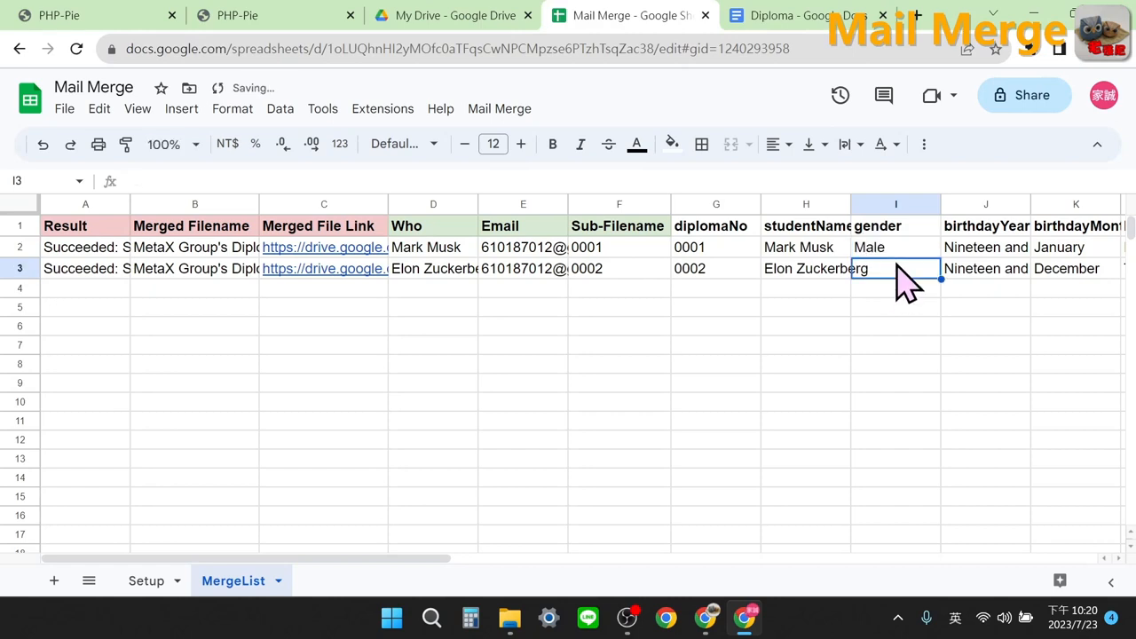
double_click(894, 268)
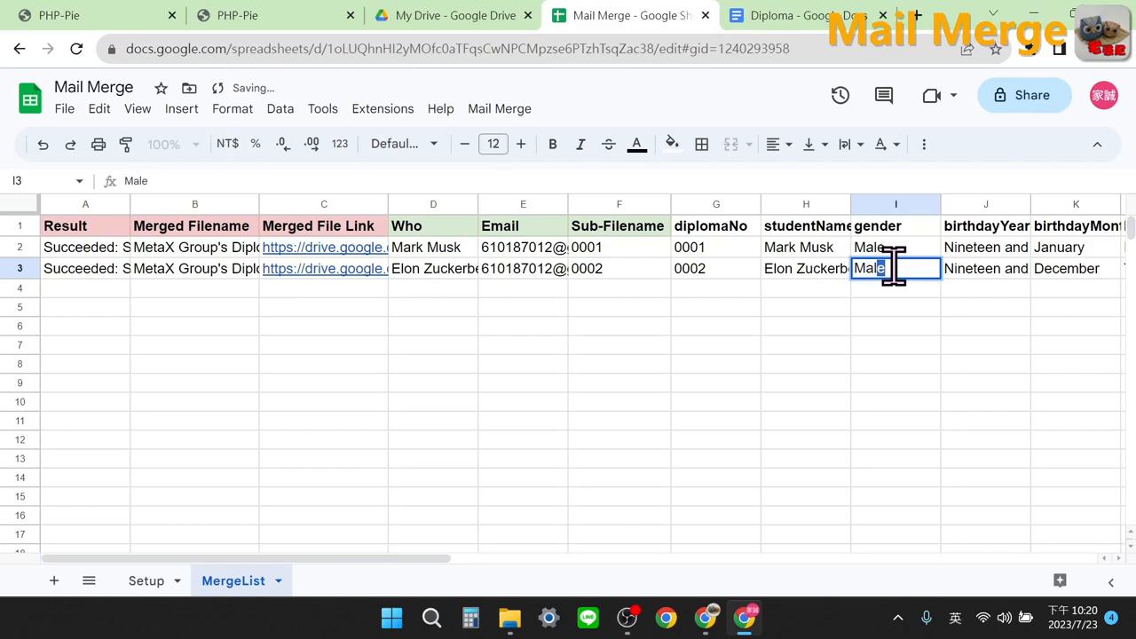
Add a {{gender}} placeholder after {{studentName}} in the Diploma template's first paragraph
click(789, 15)
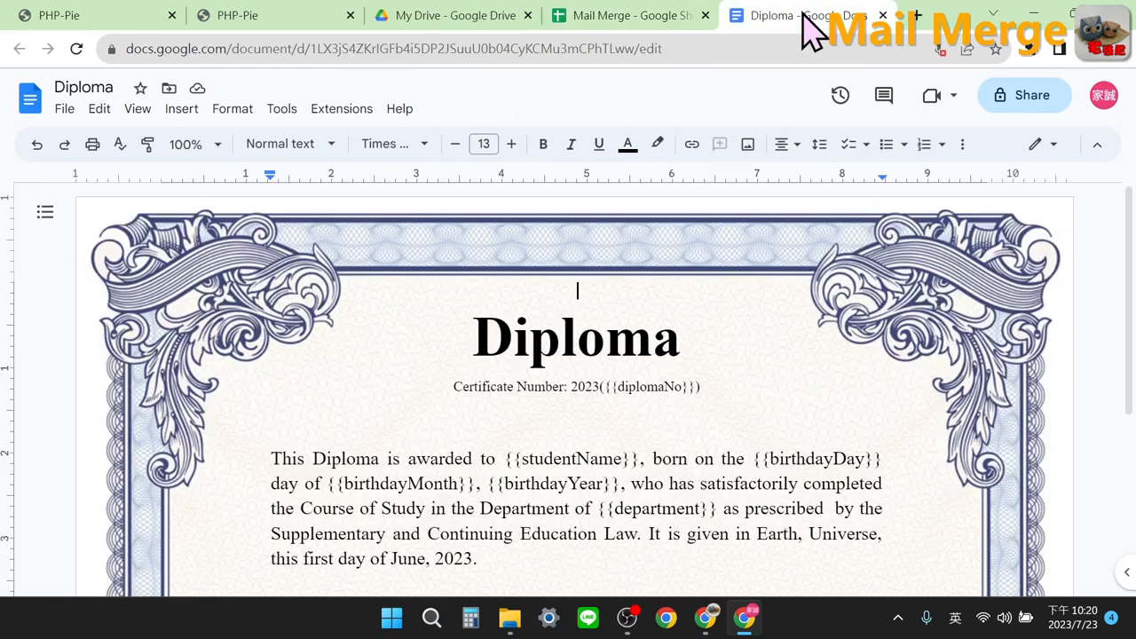
mouse_move(639, 466)
text({{}}, )
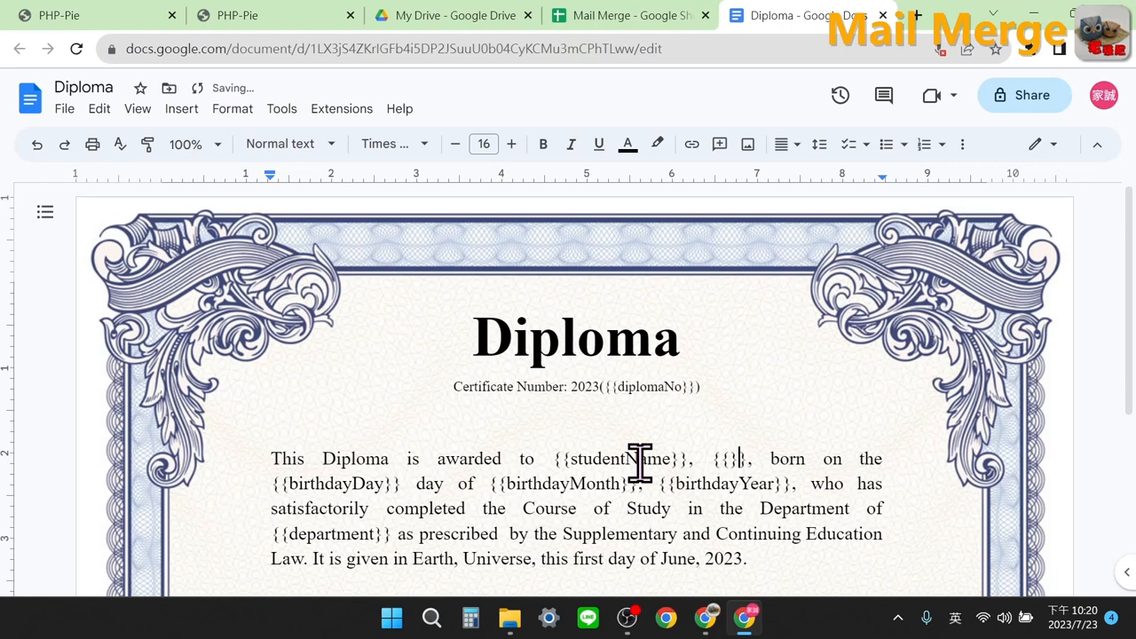
text(gender)
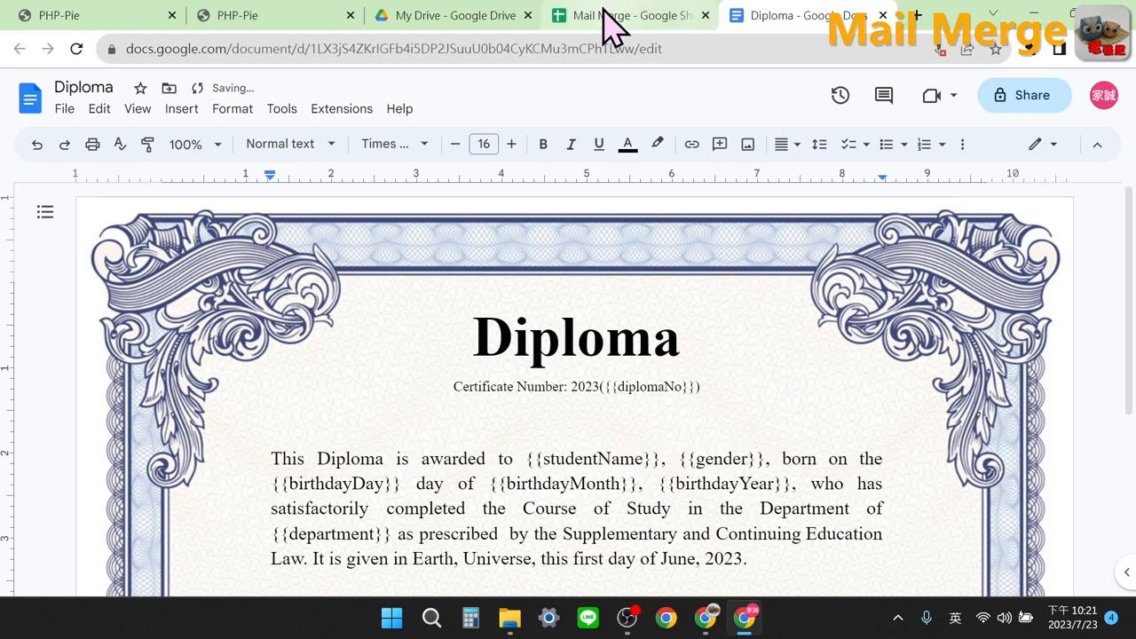
On Setup, change the folder name to 'Diploma 2023 new' and filename to 'MetaX Group's Diploma new'
click(621, 16)
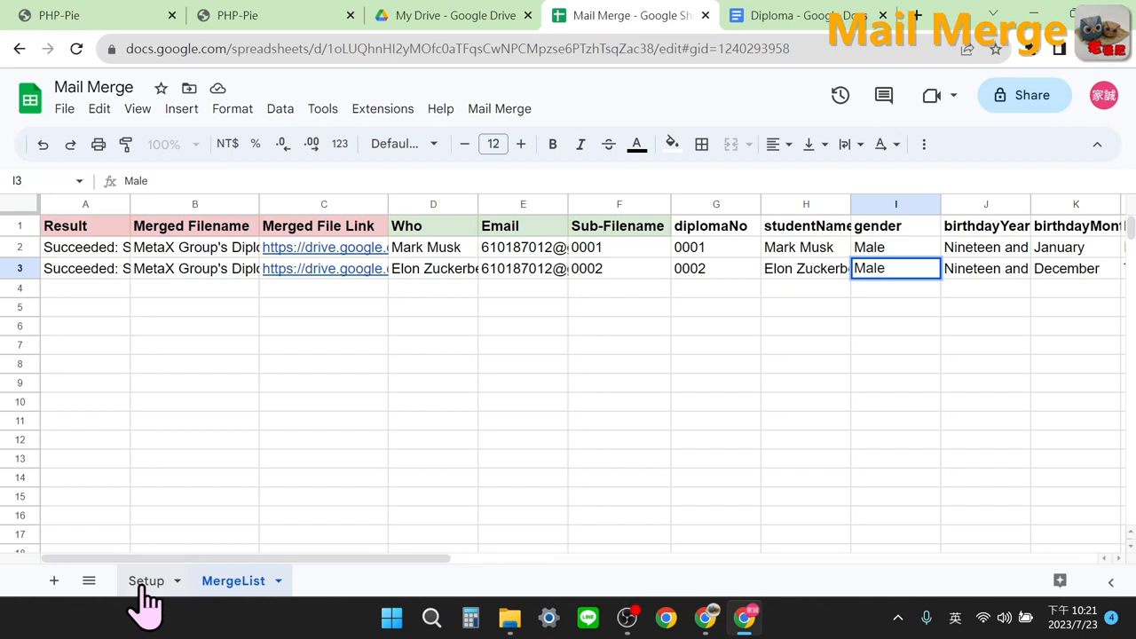
click(145, 581)
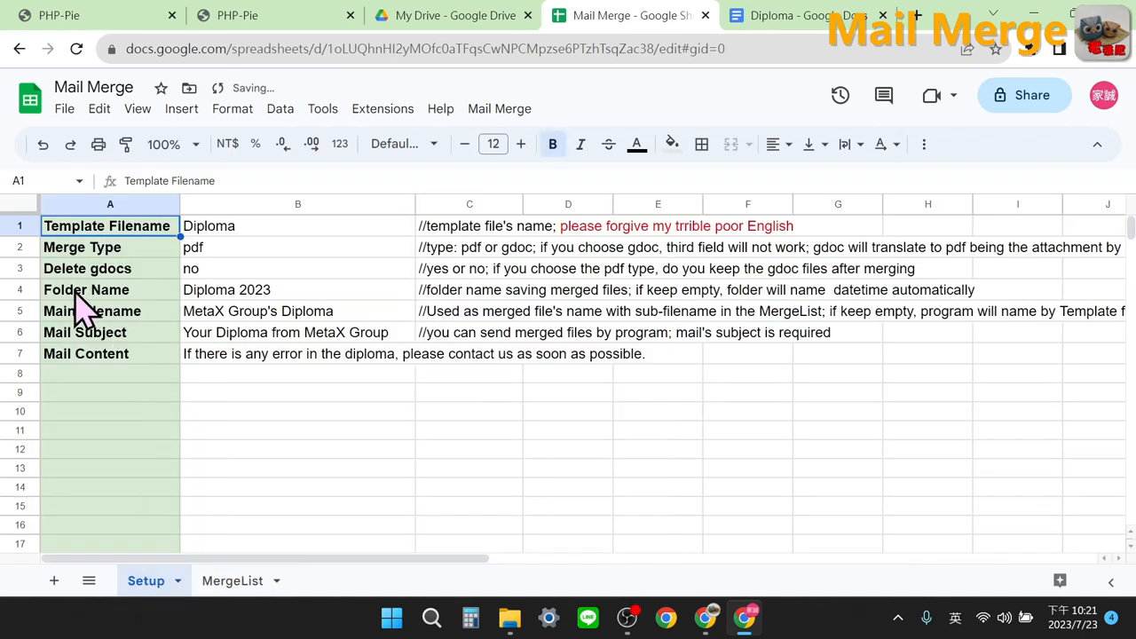
click(297, 289)
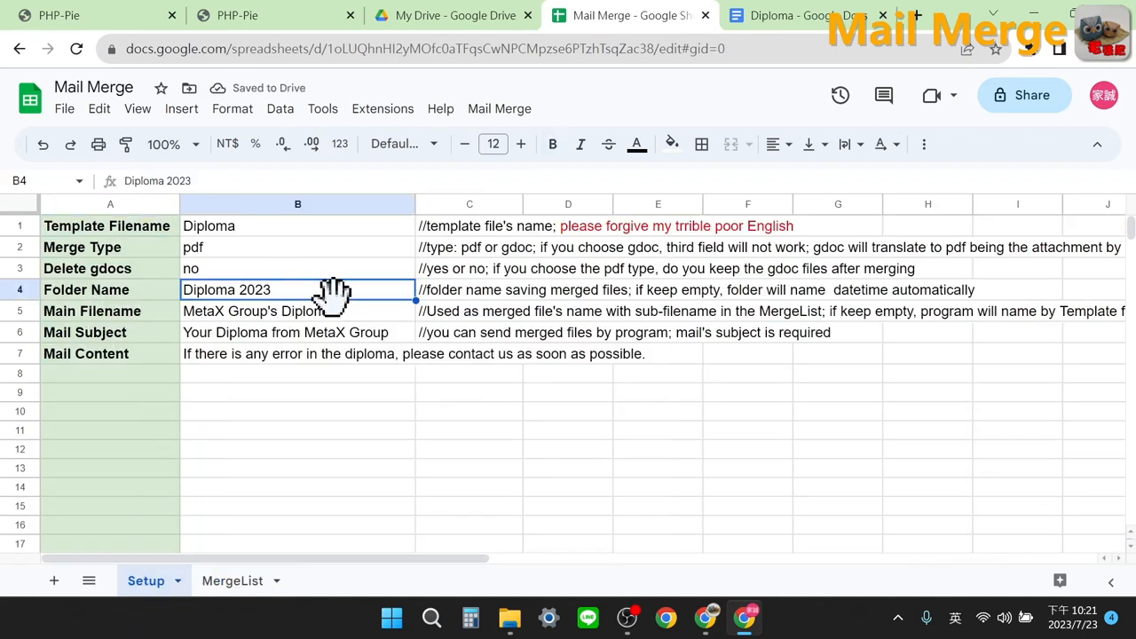
mouse_move(346, 306)
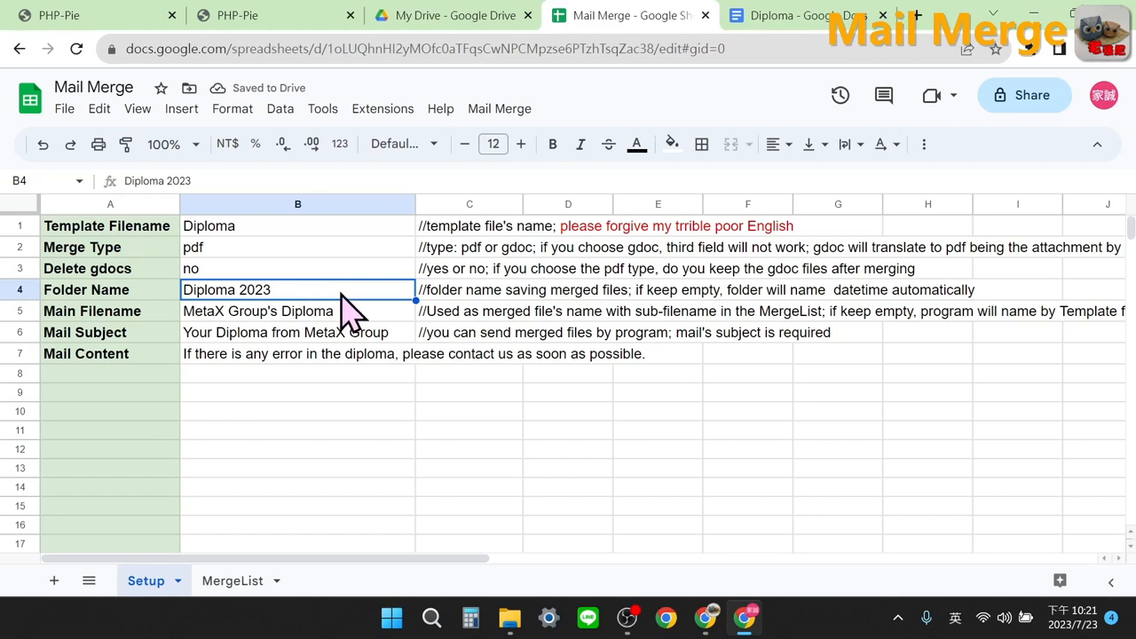
text(new)
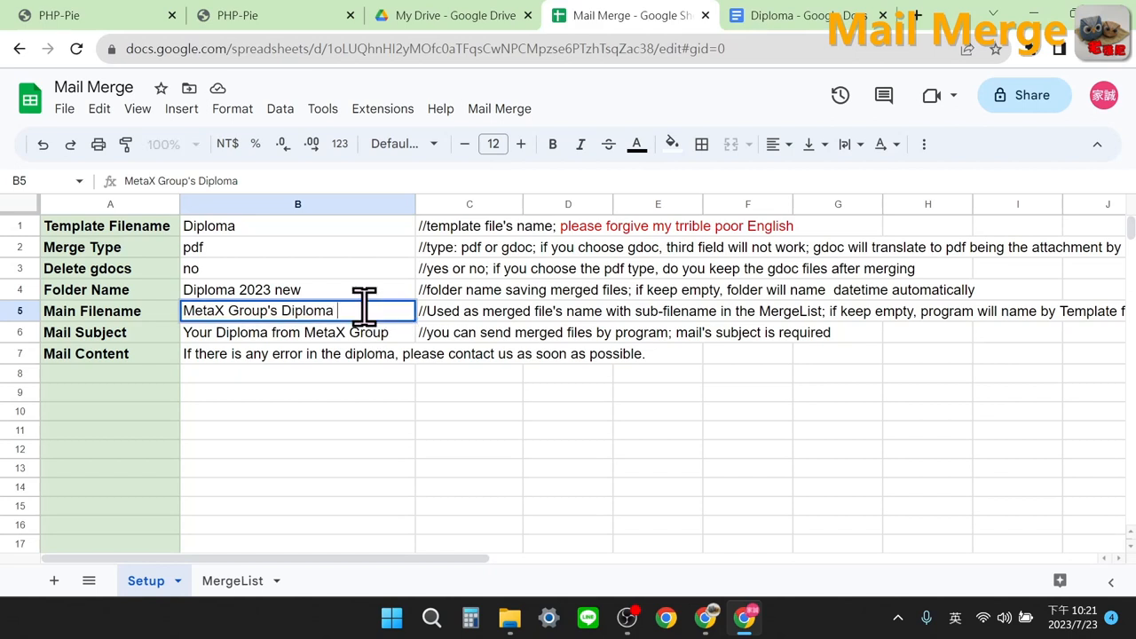
text(new)
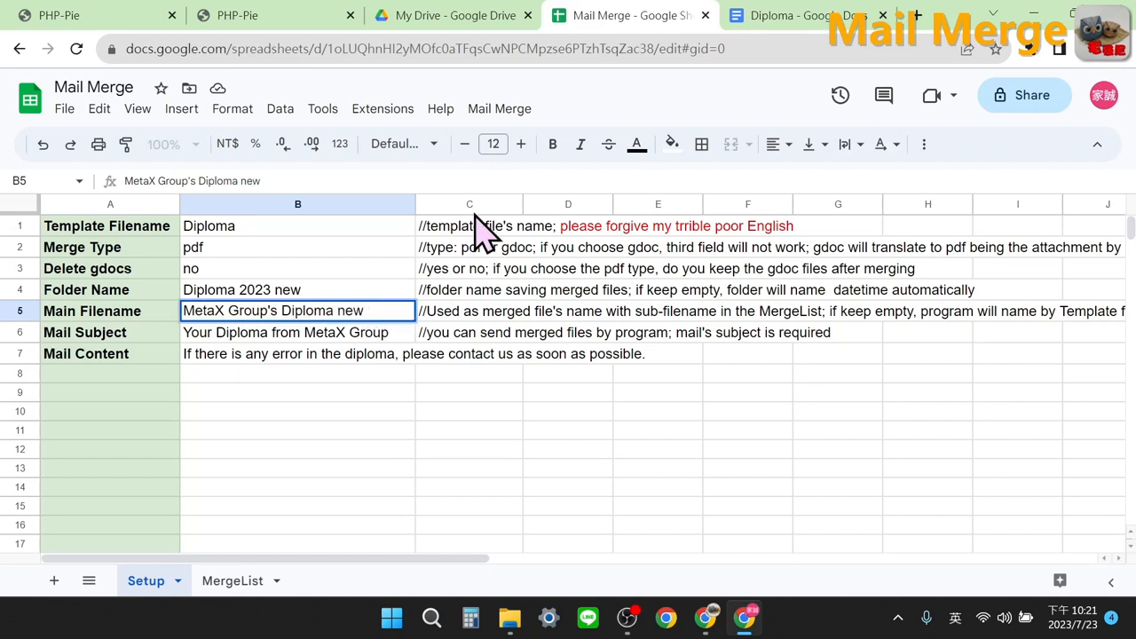
mouse_move(499, 109)
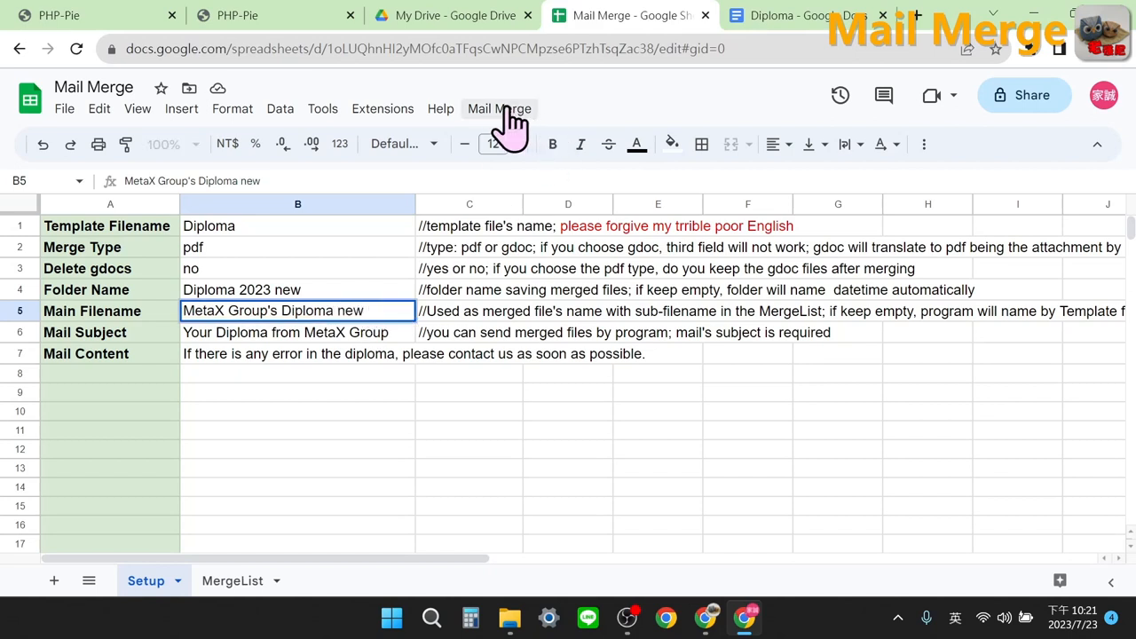
Run Mail Merge > Merge and dismiss the 'Merged Successfully!' message
click(499, 108)
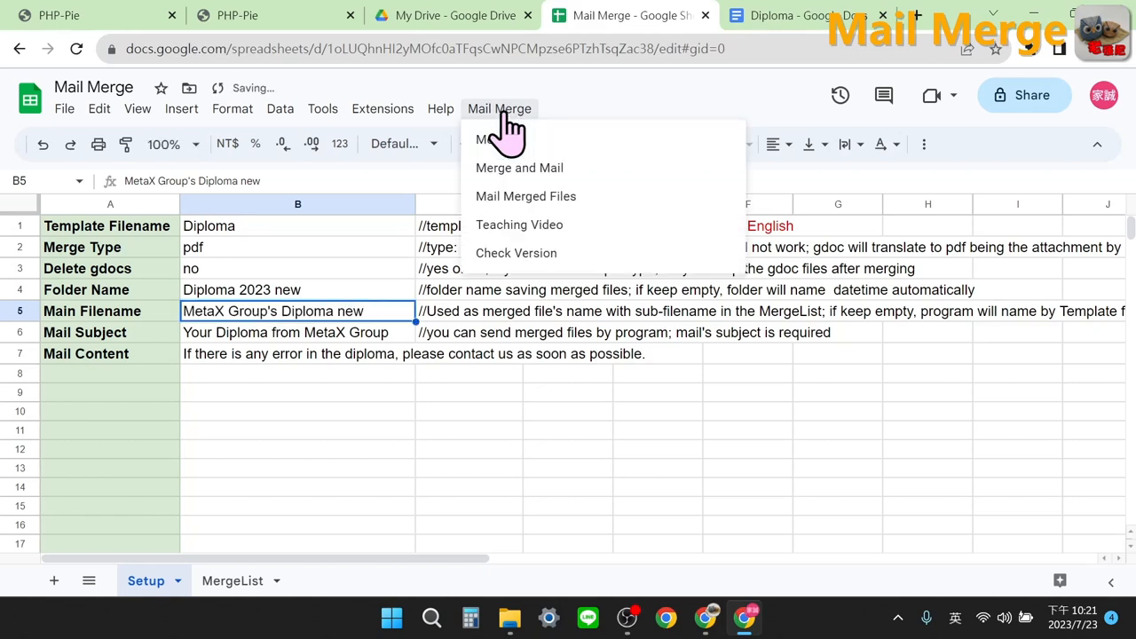
mouse_move(504, 141)
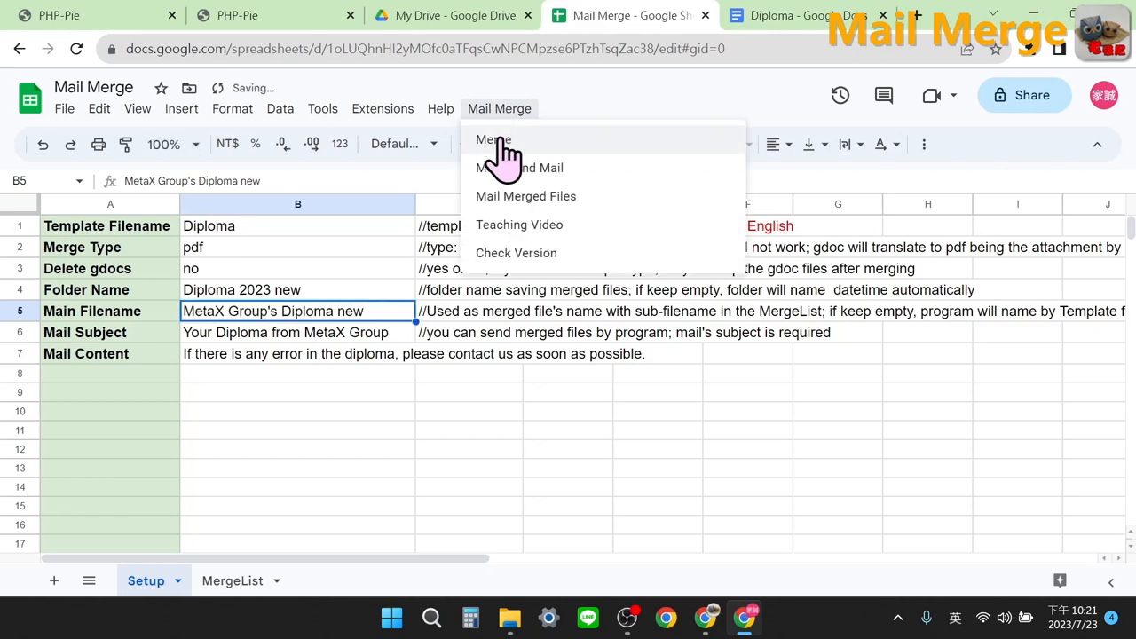
click(493, 139)
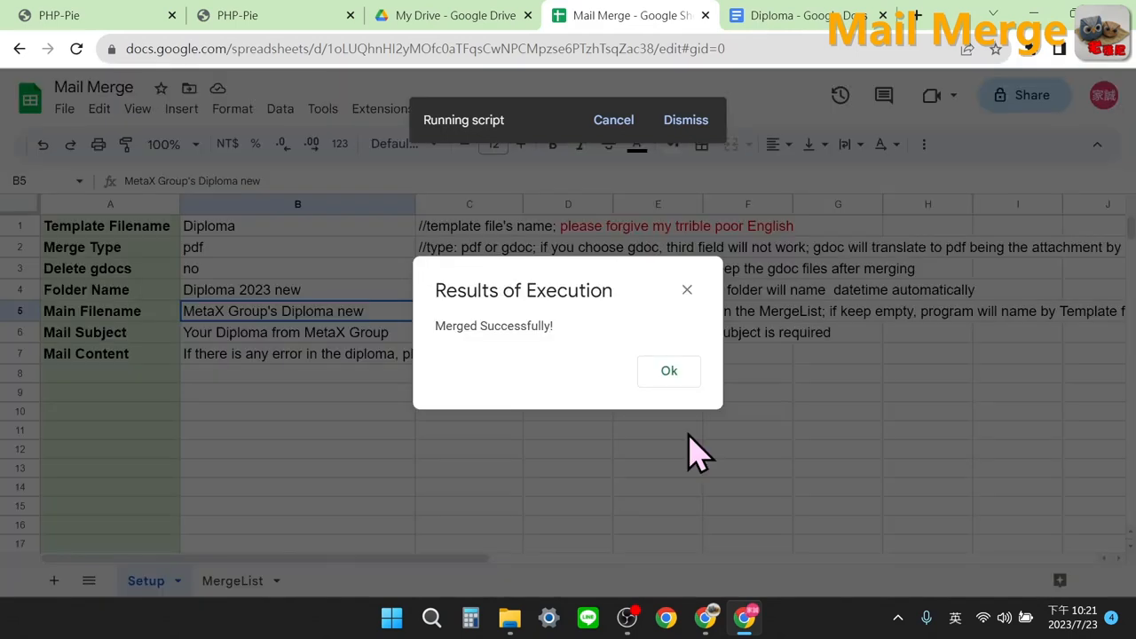
click(668, 370)
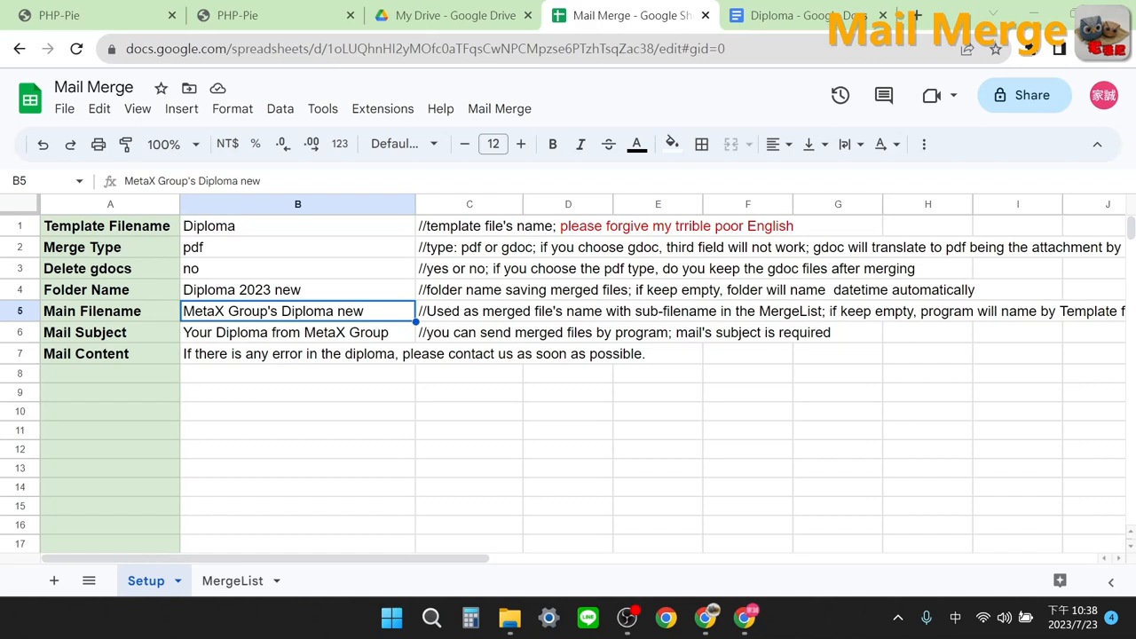
Open the Diploma 2023 new folder in Drive and preview a merged diploma file
click(453, 15)
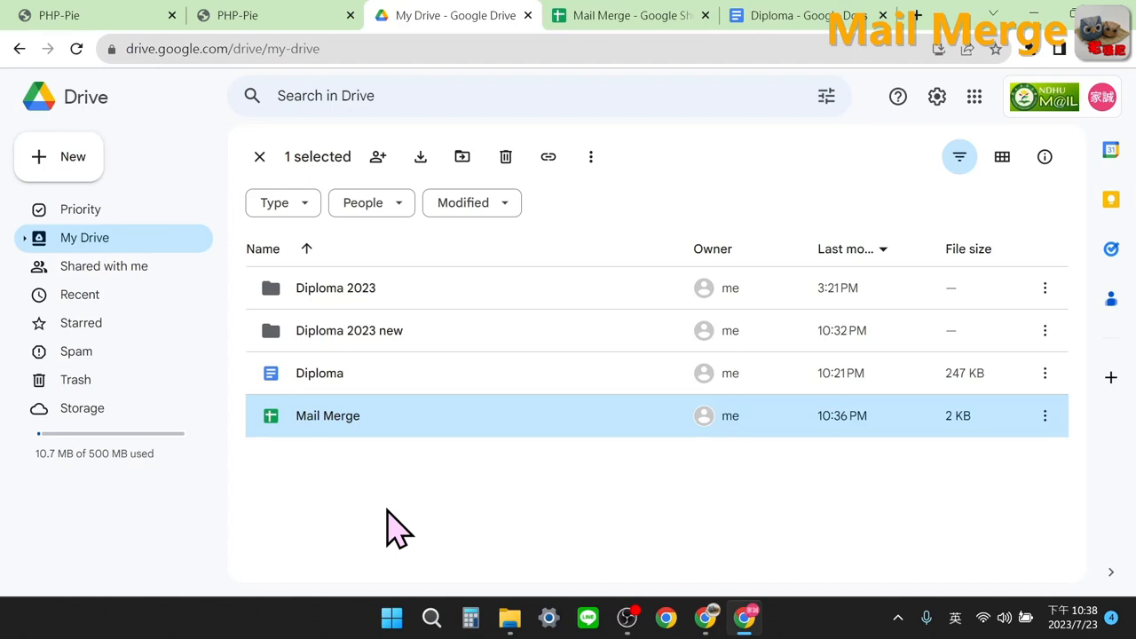
mouse_move(429, 346)
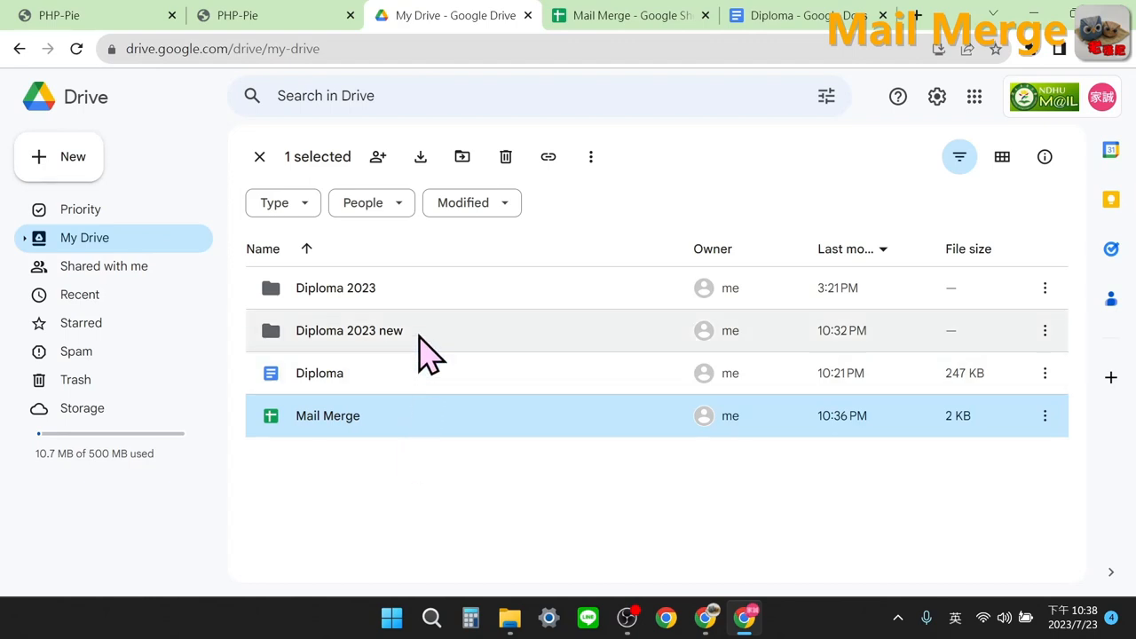
double_click(348, 330)
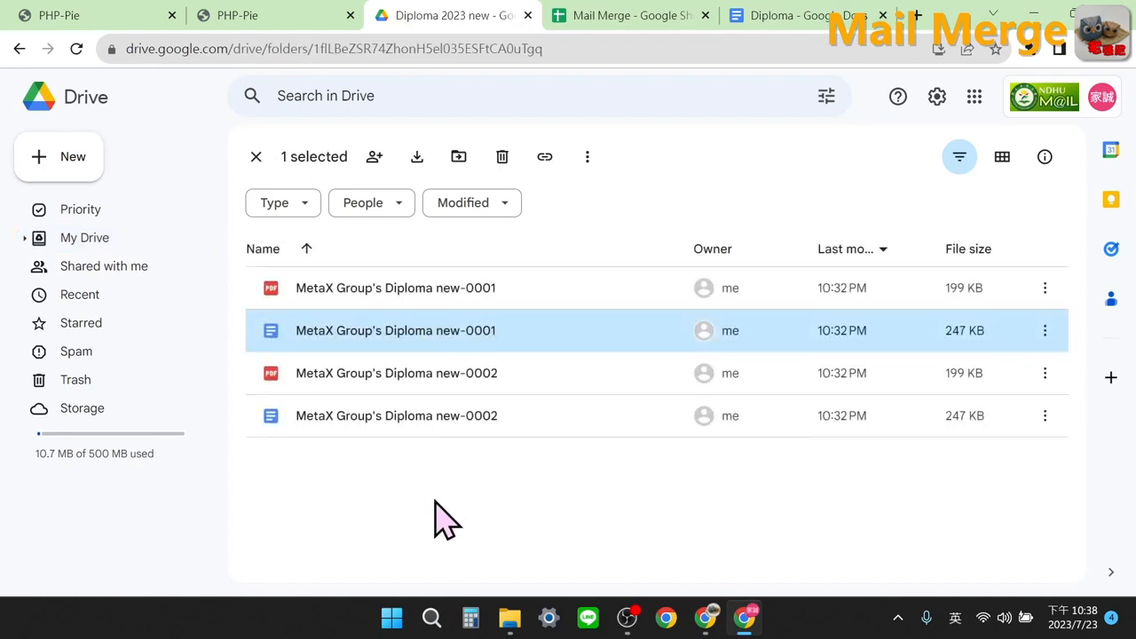
mouse_move(444, 515)
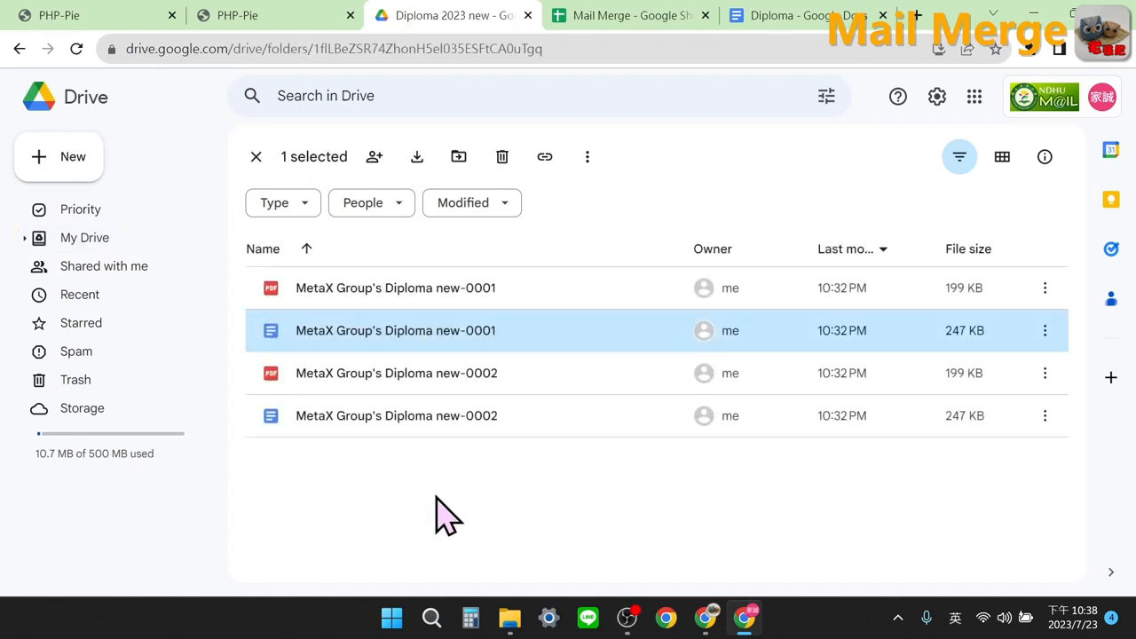
mouse_move(448, 444)
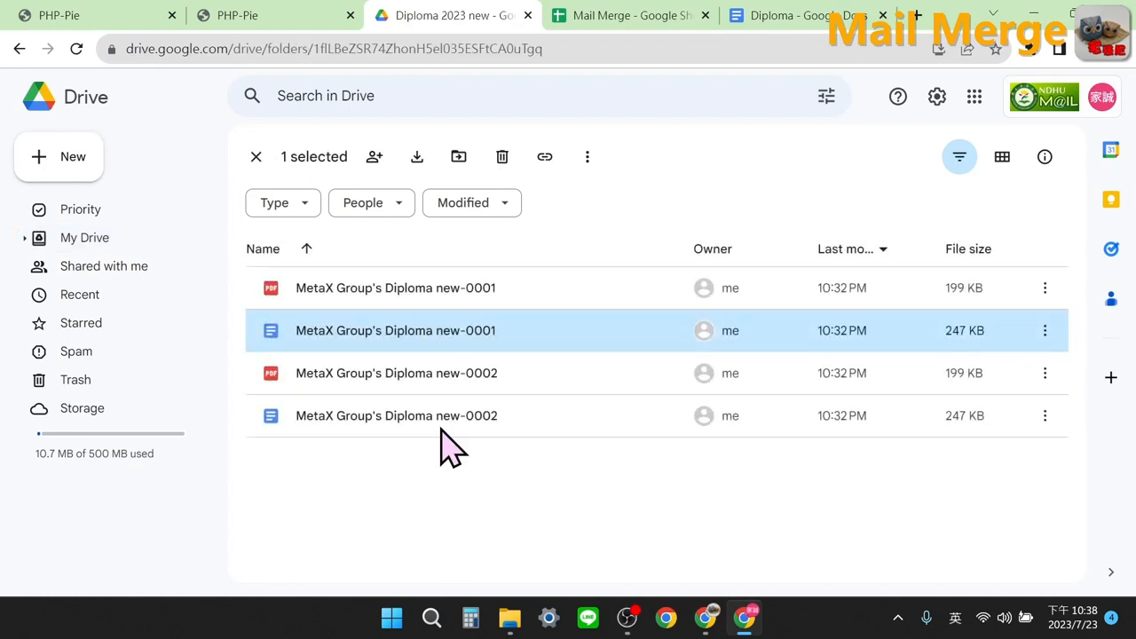
double_click(395, 330)
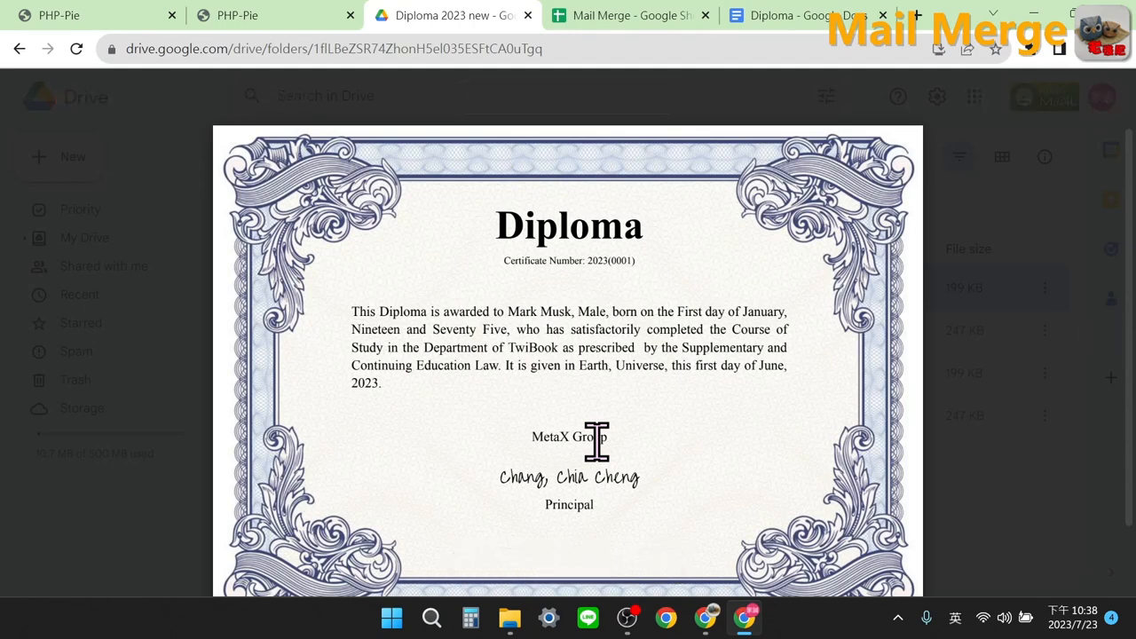
click(630, 15)
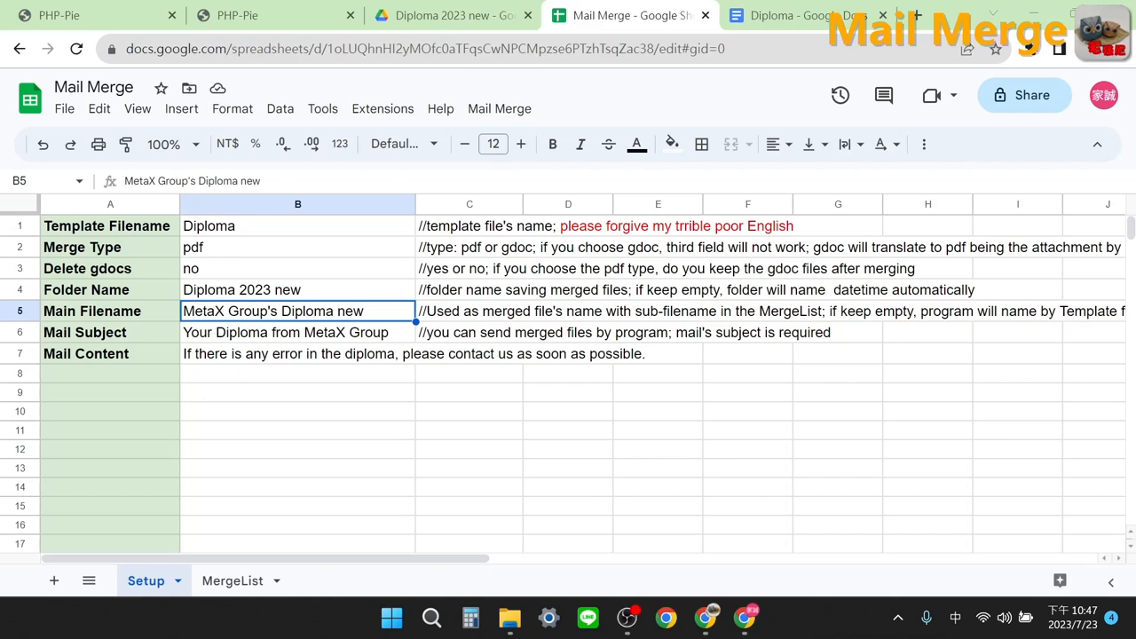
mouse_move(198, 577)
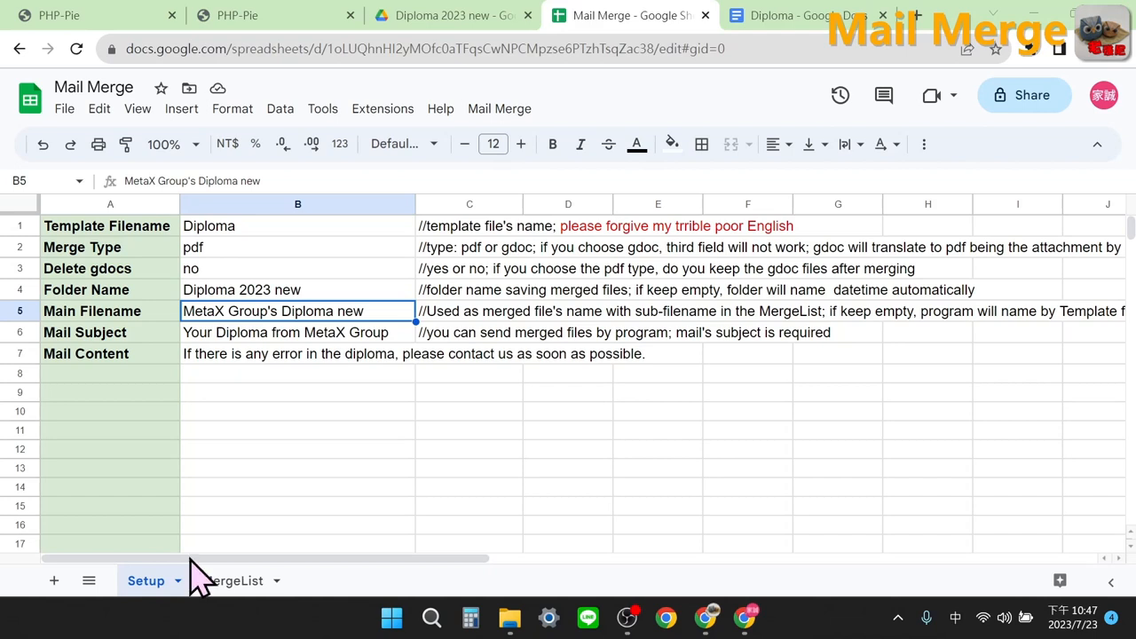
Email the merged diplomas via Mail Merged Files, confirming 2 sent and 0 failed
click(498, 108)
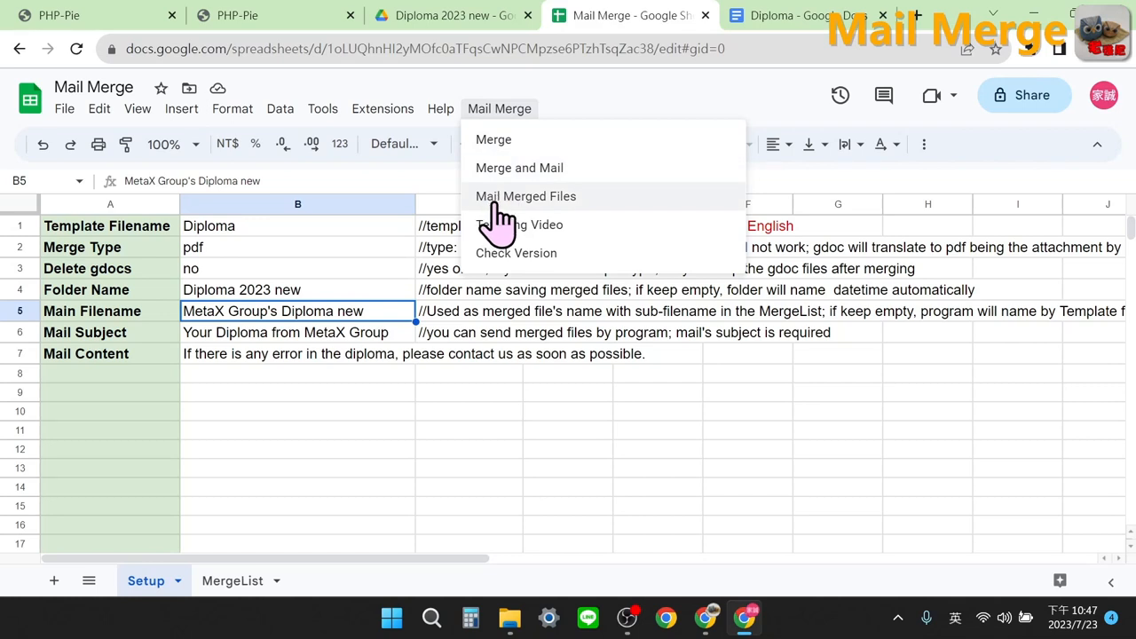
click(526, 196)
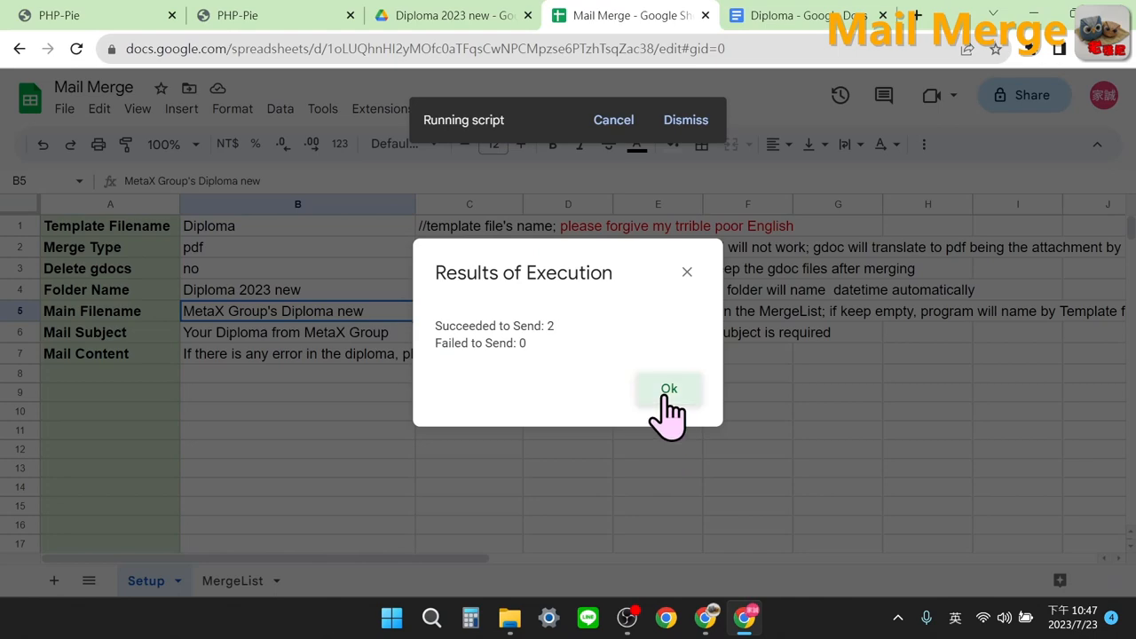
click(668, 388)
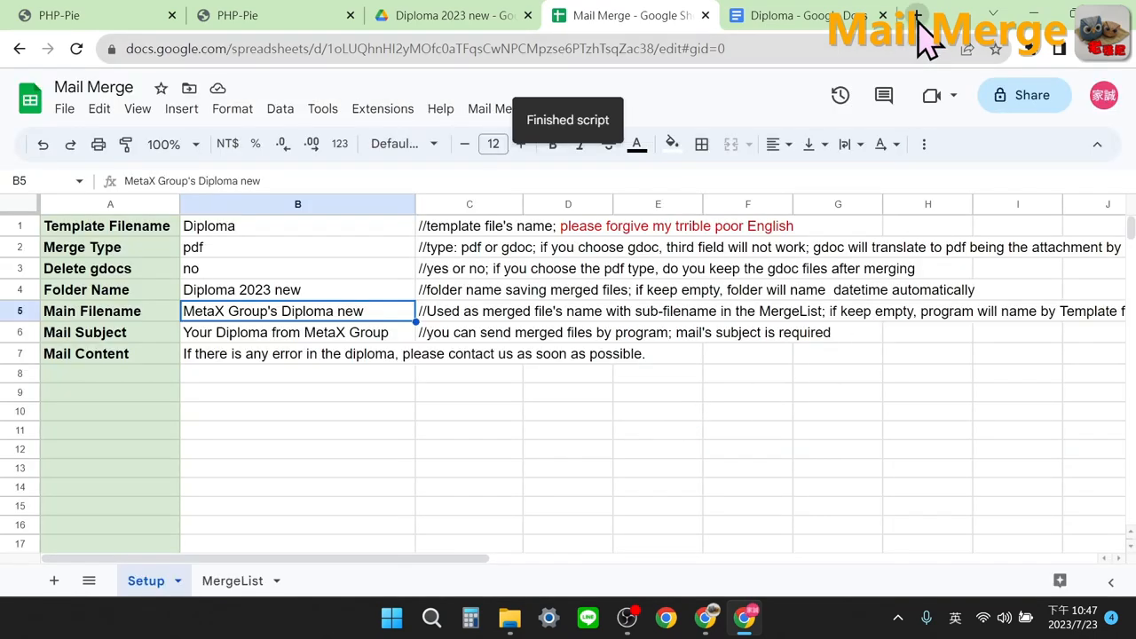
click(808, 15)
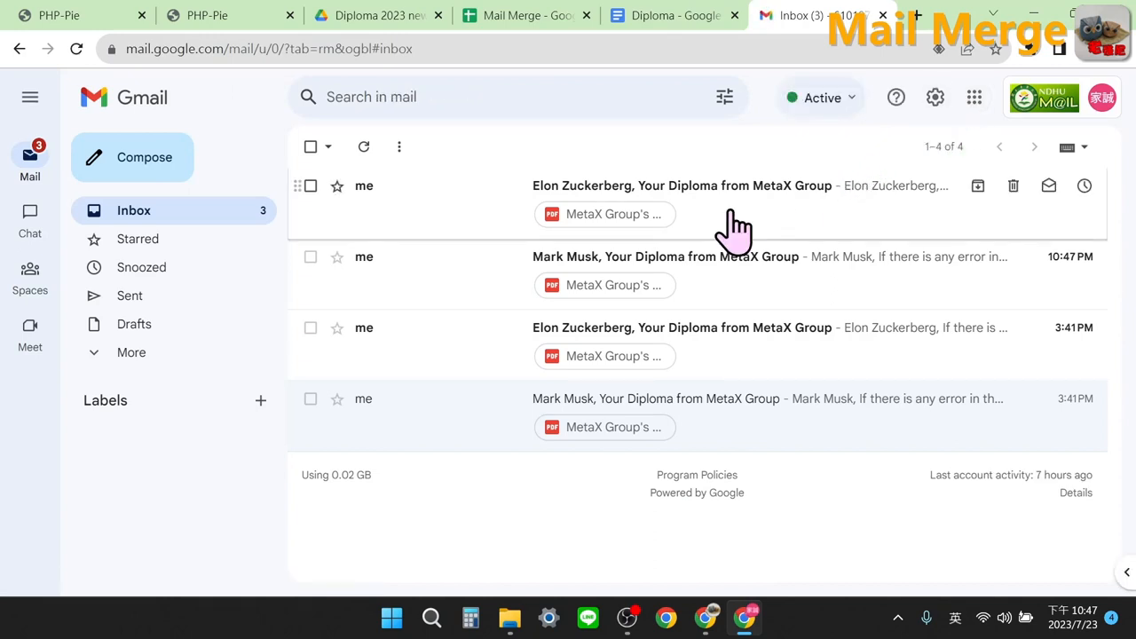
mouse_move(710, 226)
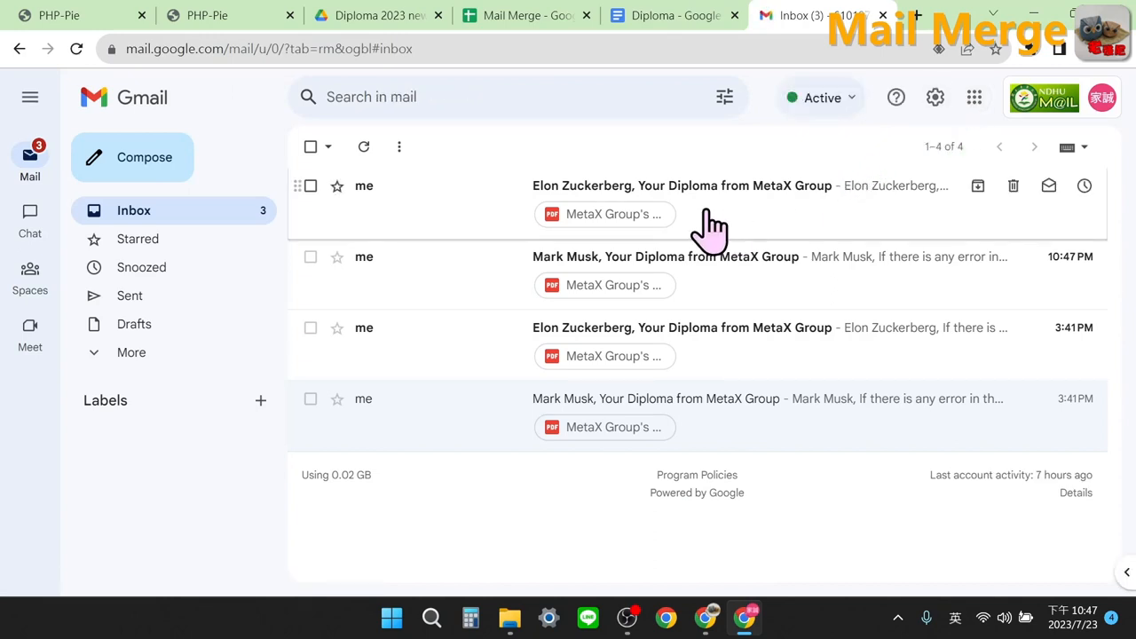
Open the newest 'Your Diploma from MetaX Group' email and preview its new-0002 PDF attachment
click(681, 186)
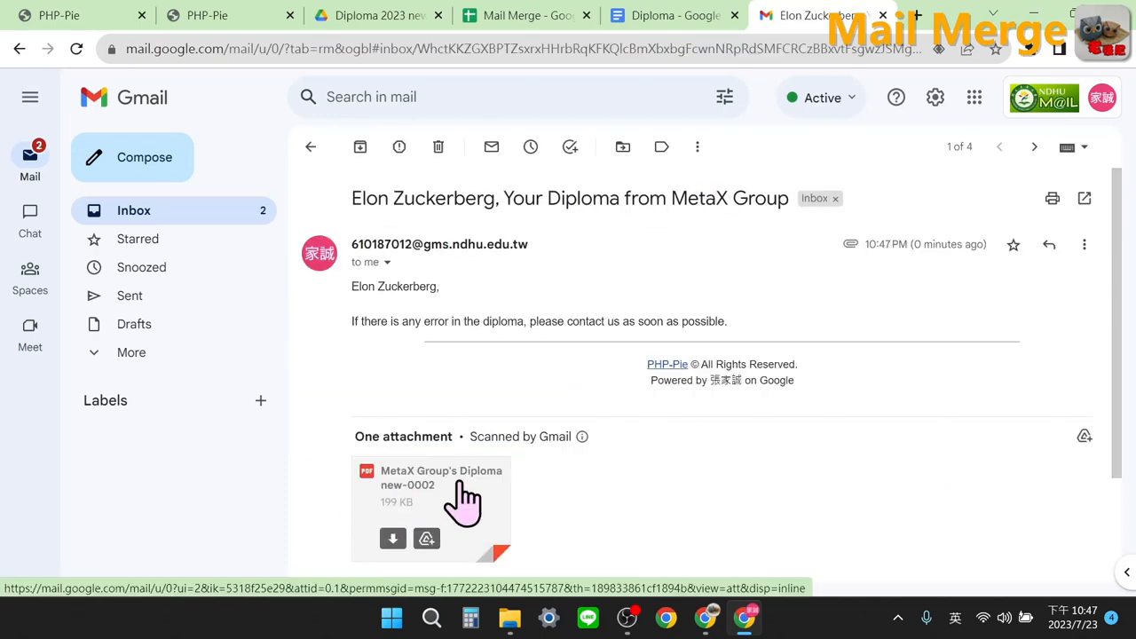
click(433, 497)
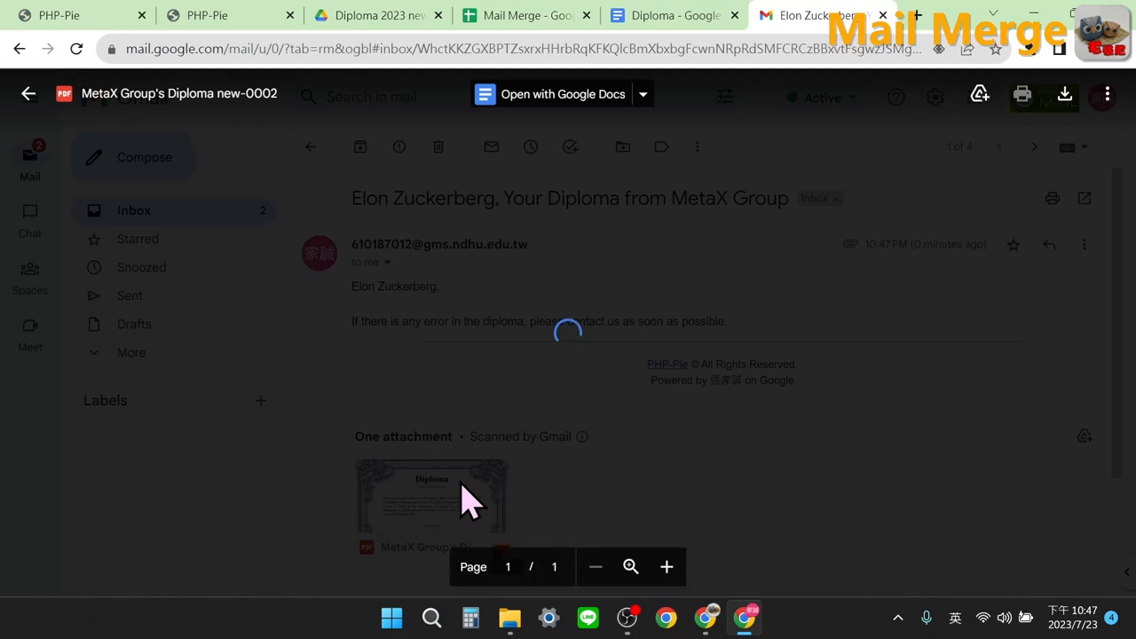
click(431, 495)
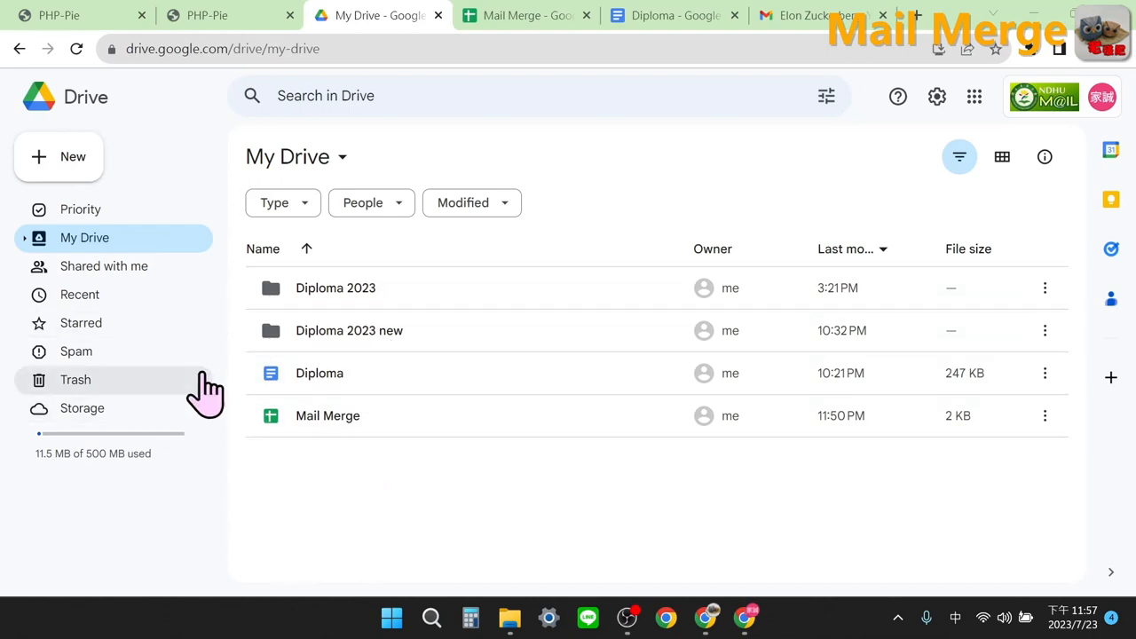
Return to the MergeList sheet to see succeeded results and merged file links
click(526, 15)
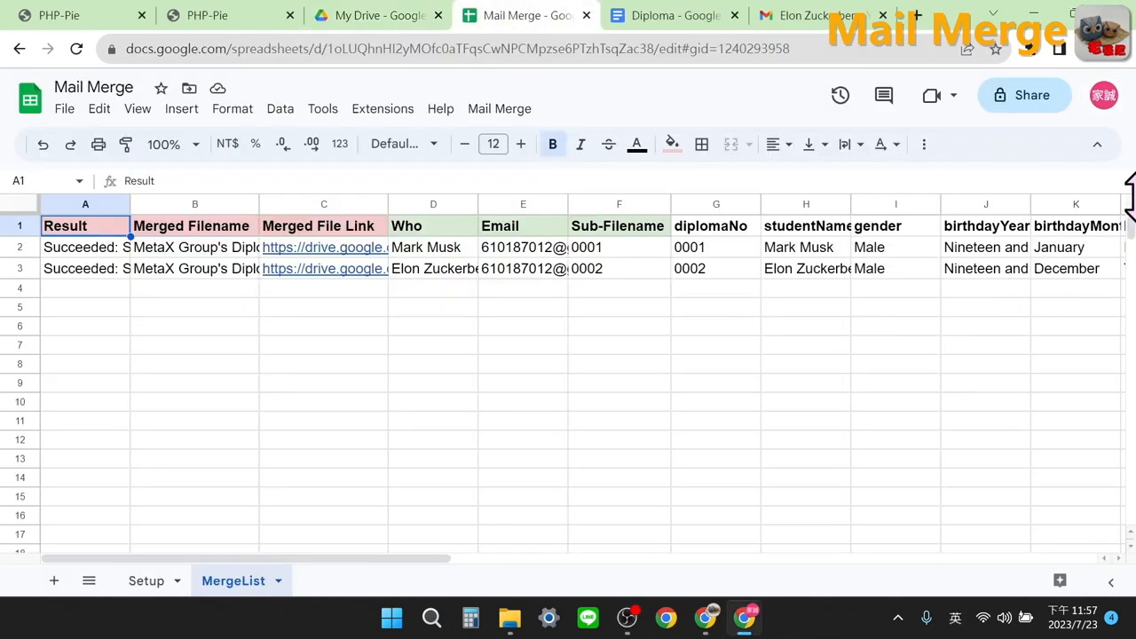
mouse_move(1045, 315)
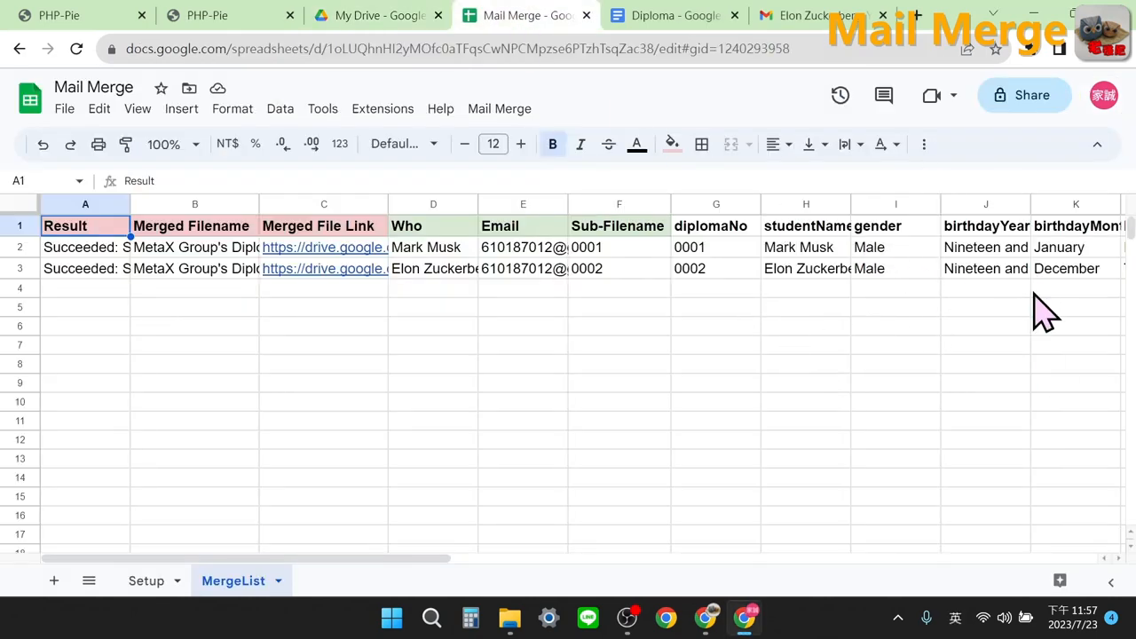
mouse_move(847, 408)
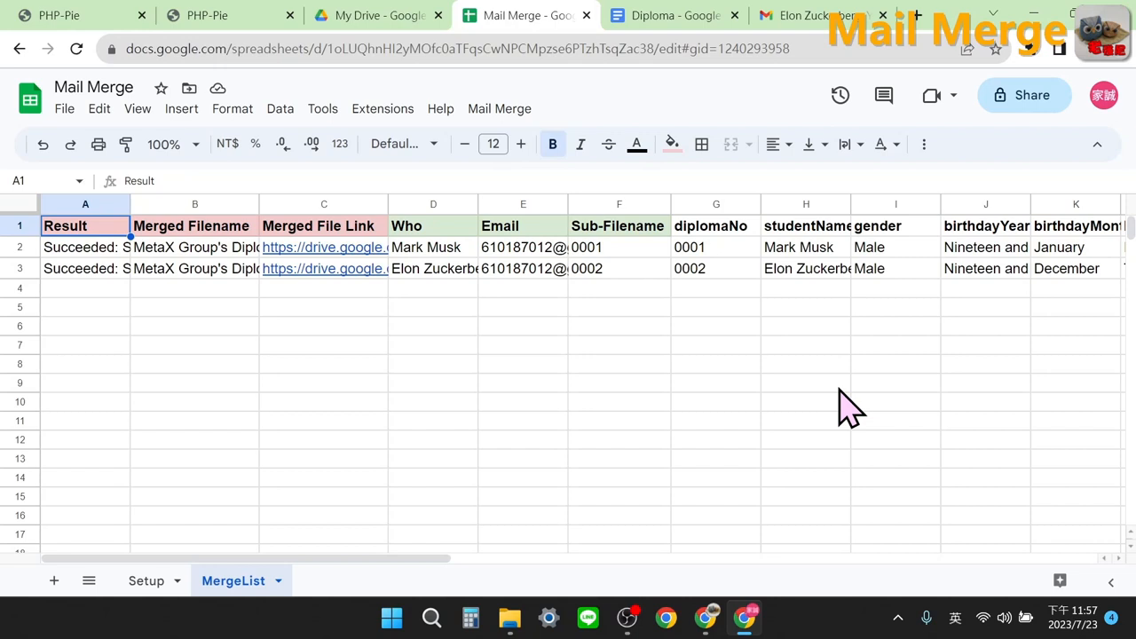
Open the Mail Merge Apps Script project from Extensions, then return to the spreadsheet
click(382, 109)
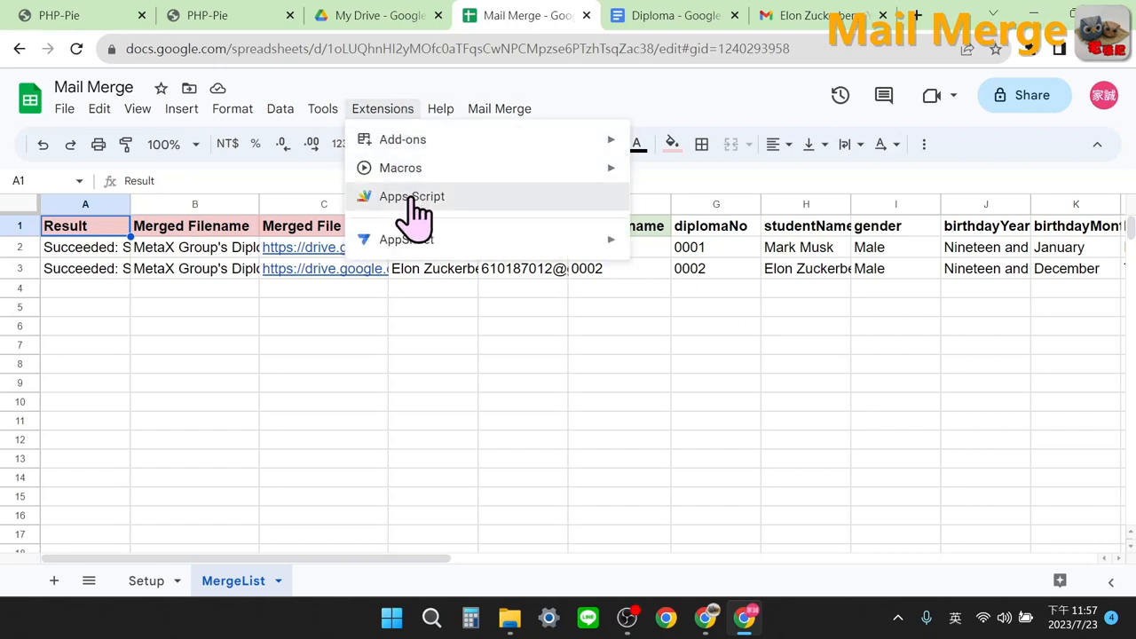
click(412, 196)
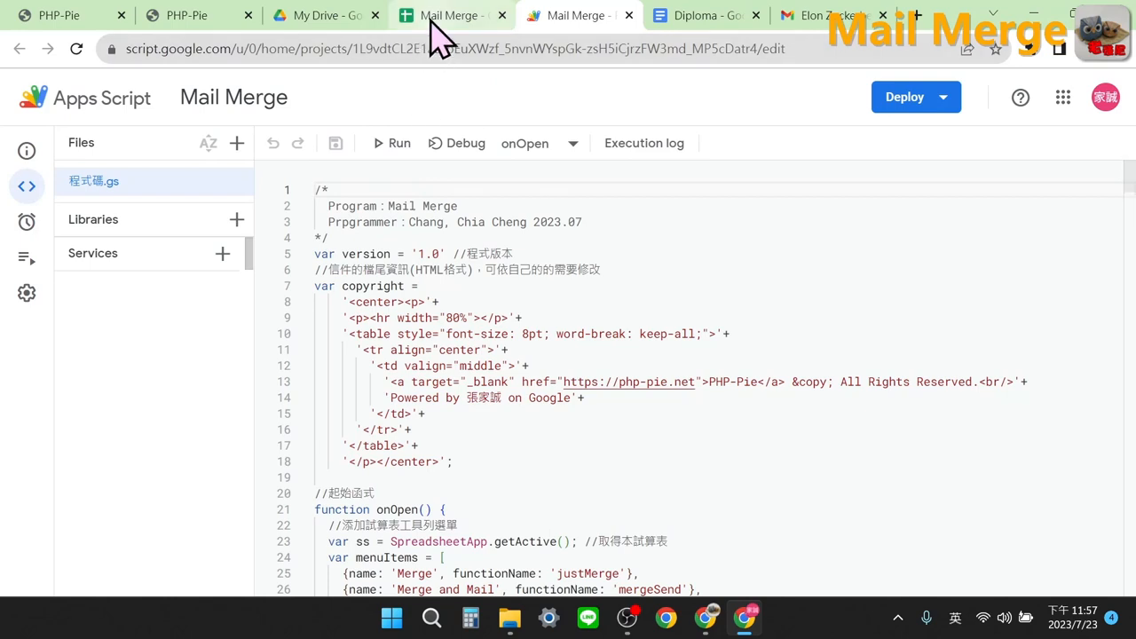
click(448, 15)
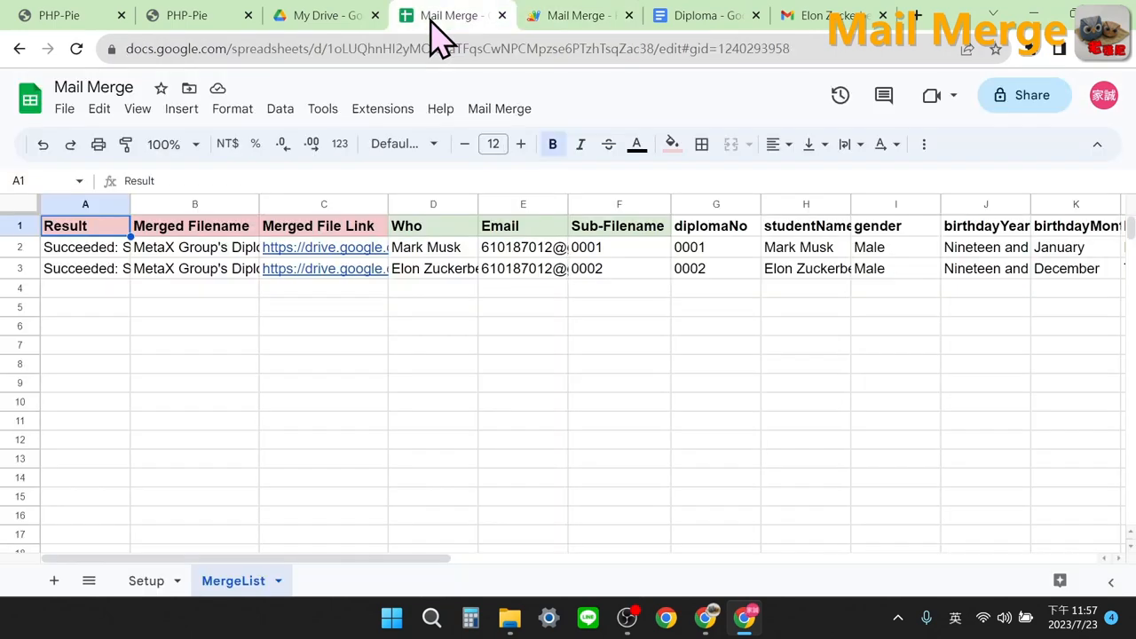